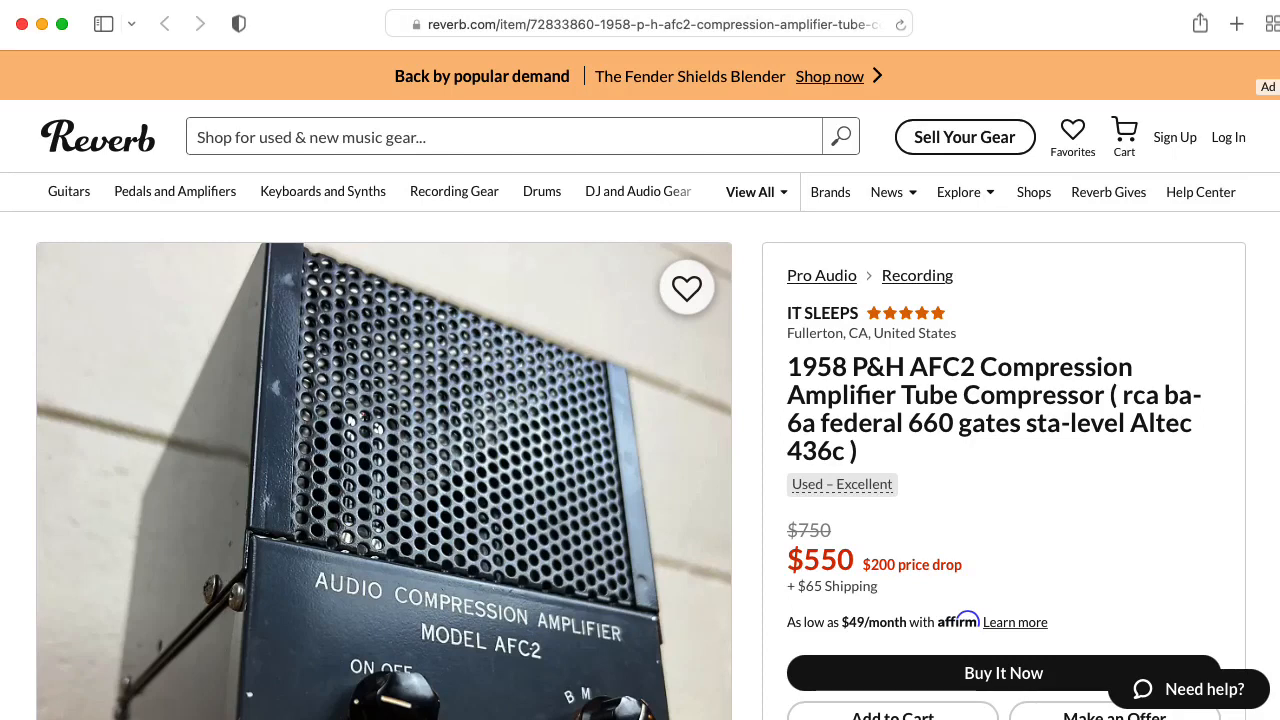
Scroll the Reverb listing, highlight the tube list in its title, and advance to the next compressor photo
scroll("down", 3)
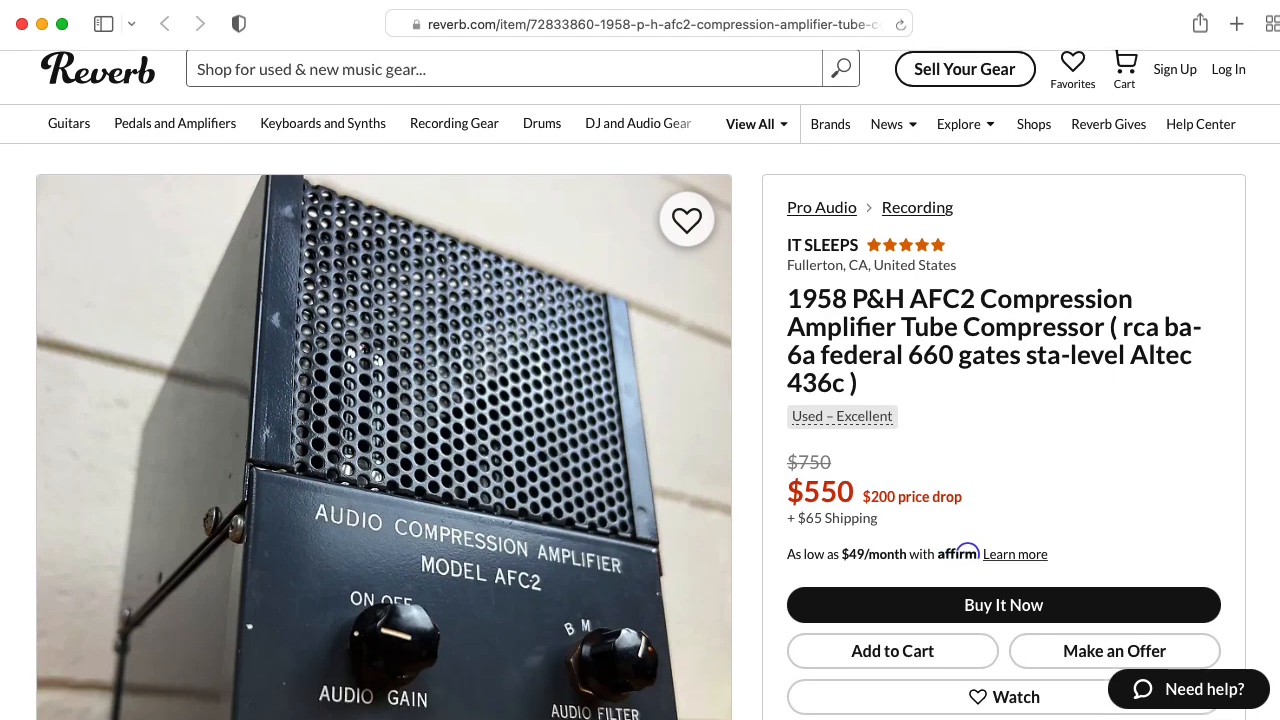
scroll("down", 3)
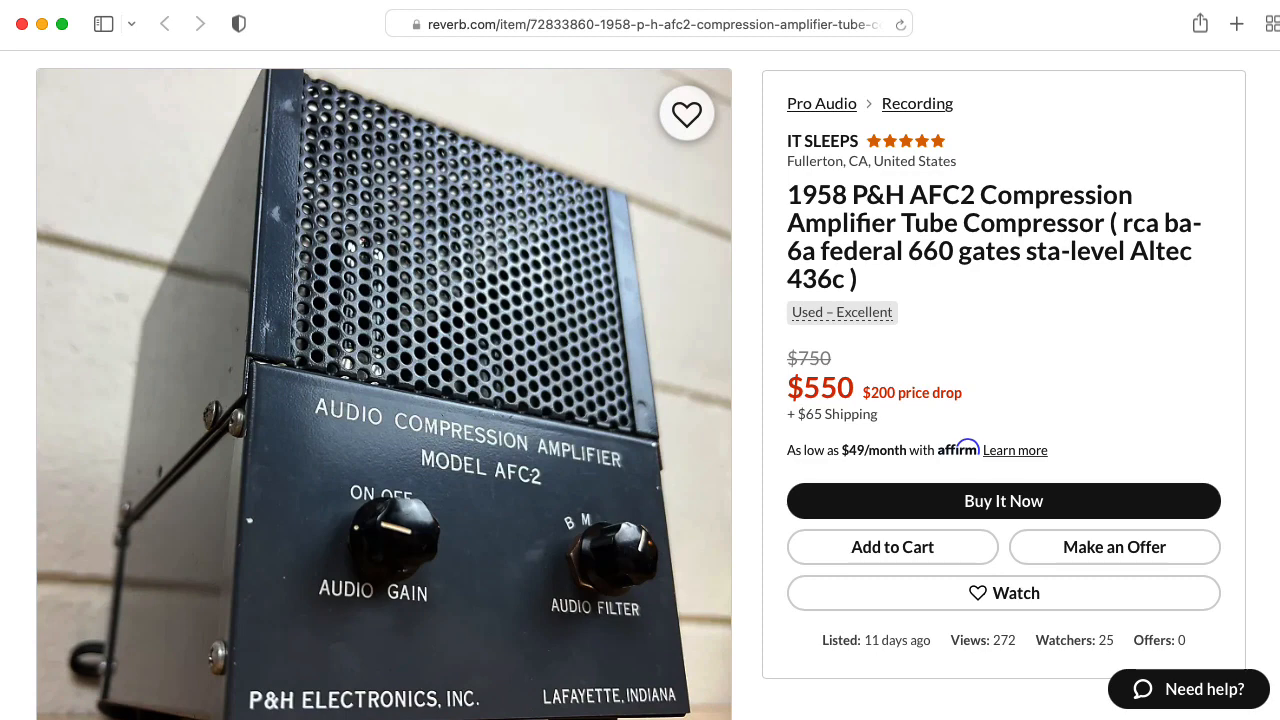
mouse_move(1010, 164)
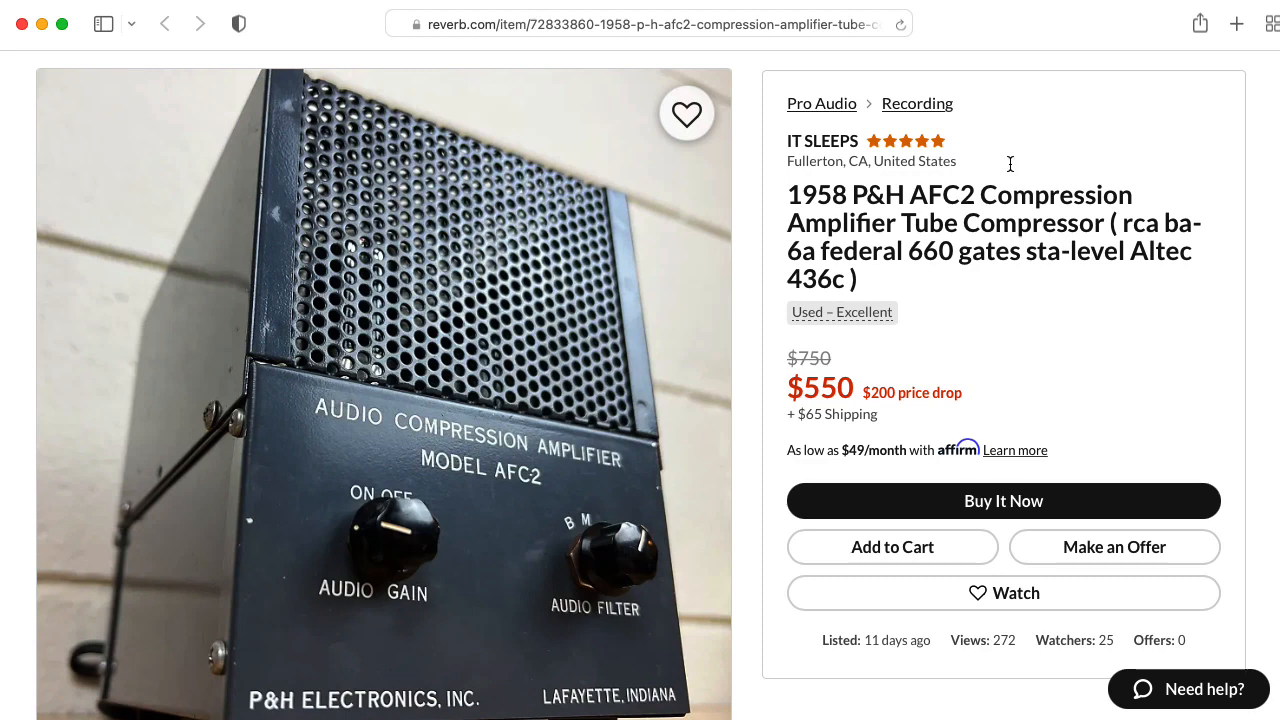
mouse_move(930, 200)
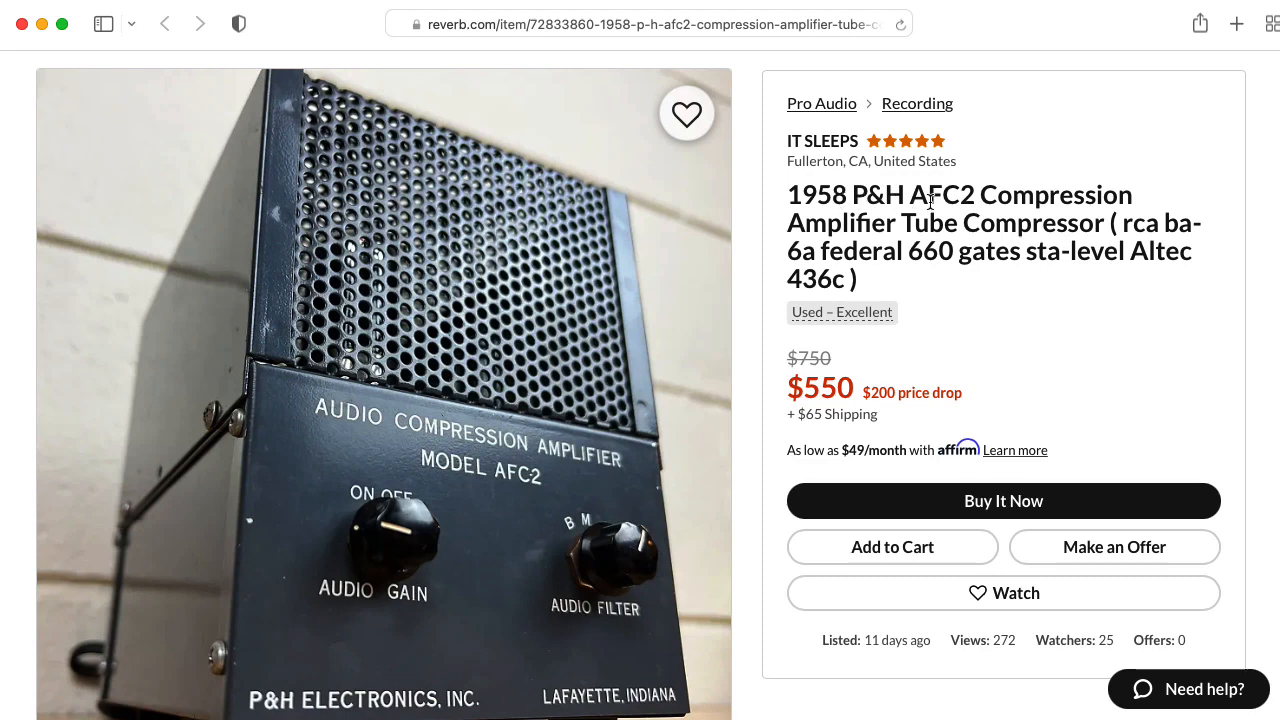
mouse_move(960, 204)
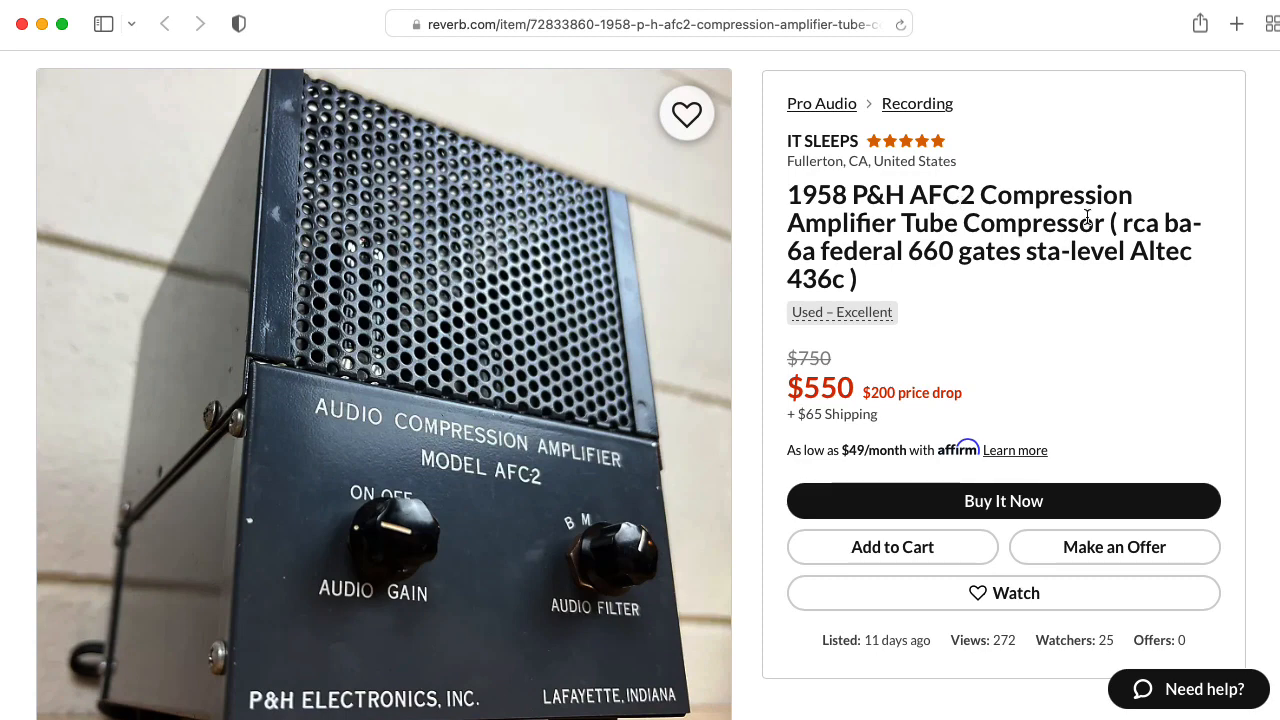
mouse_move(1122, 232)
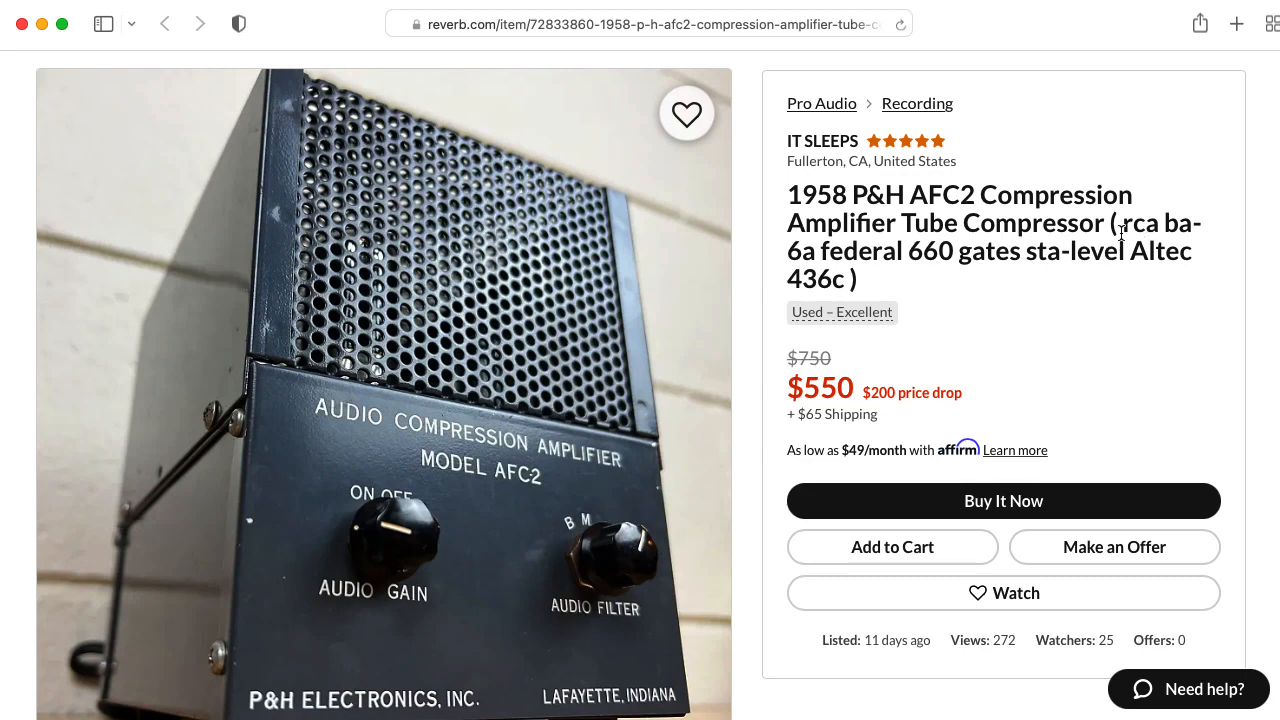
left_click_drag(1124, 224, 844, 280)
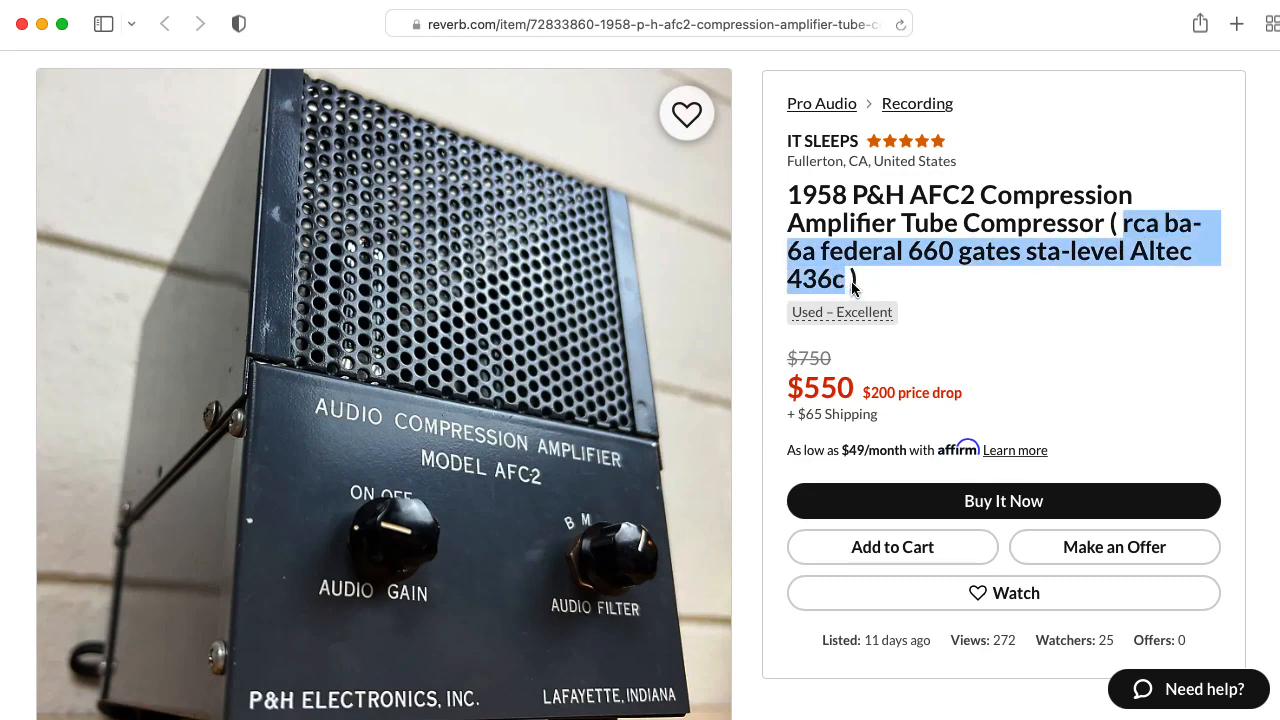
mouse_move(1012, 344)
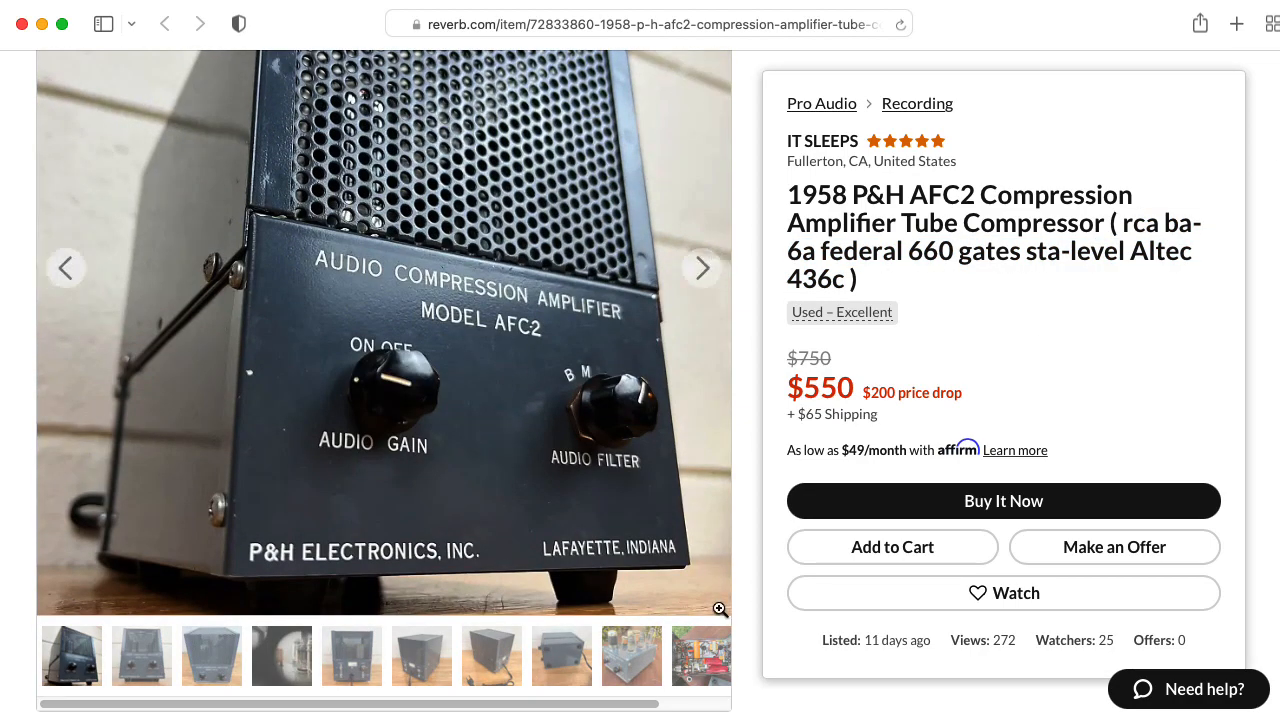
left_click(700, 268)
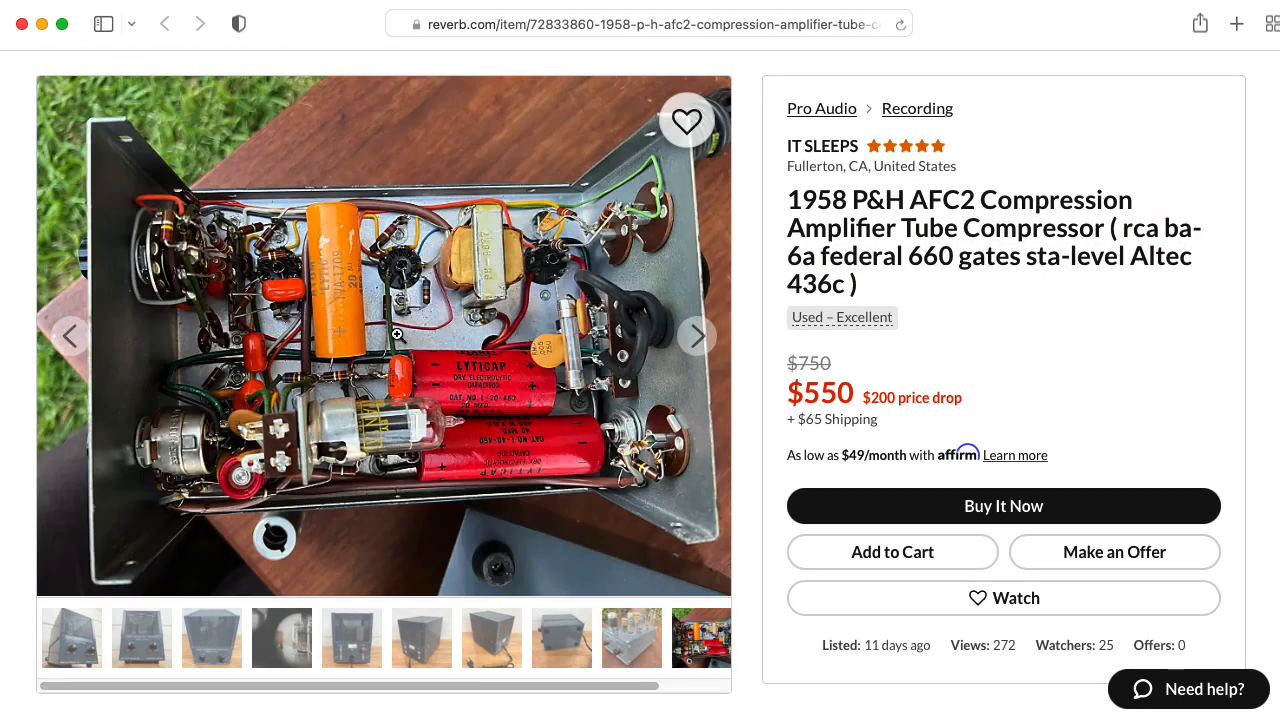
mouse_move(328, 280)
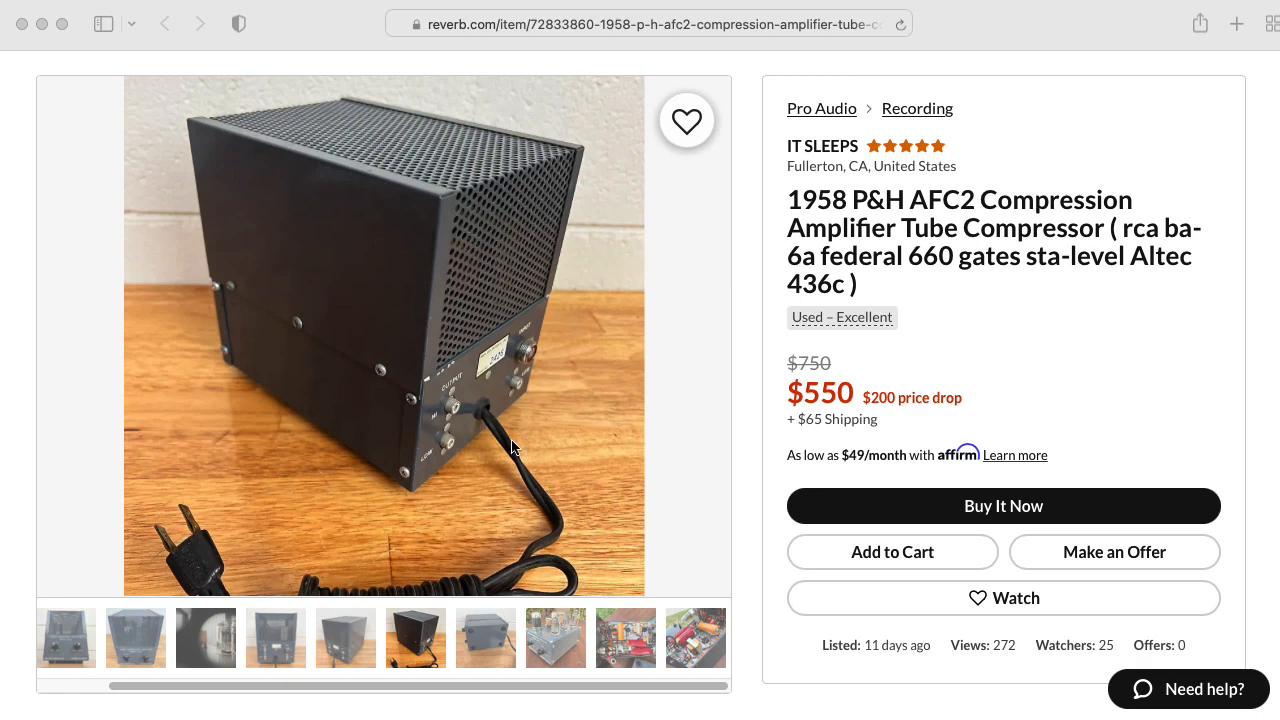
mouse_move(562, 480)
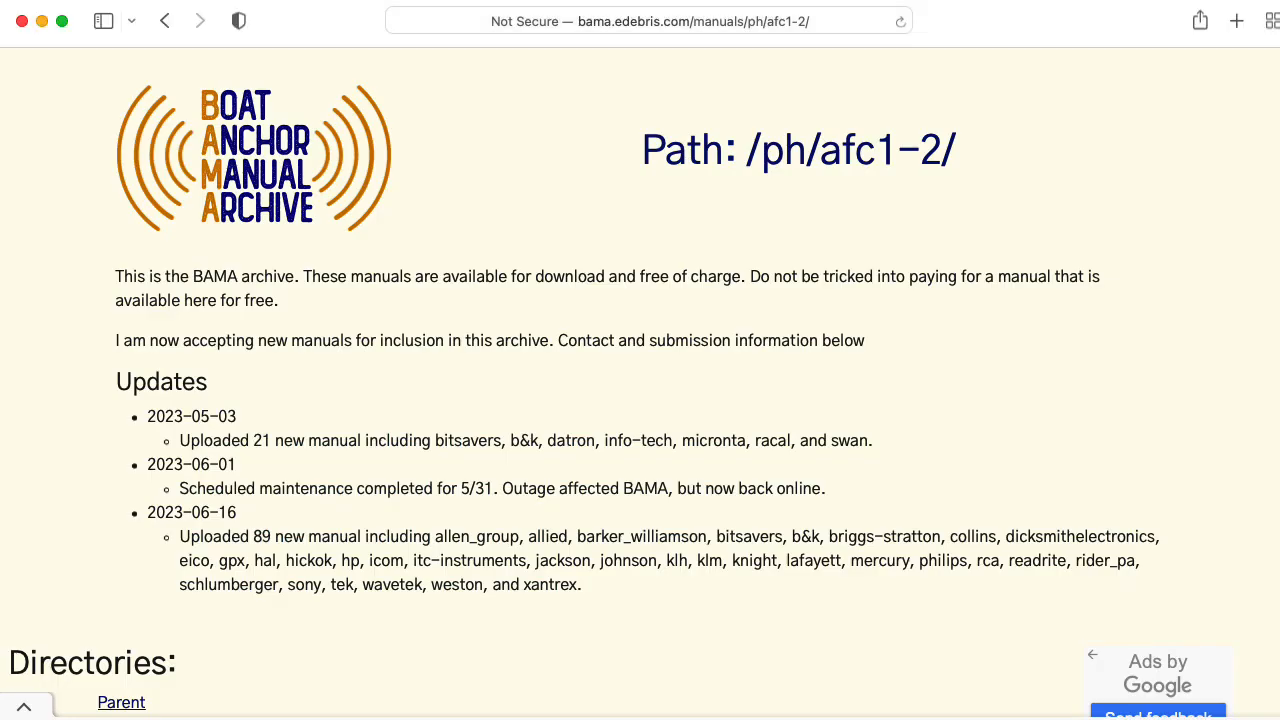
Scroll down the BAMA afc1-2 folder page to read its readme
scroll("down", 3)
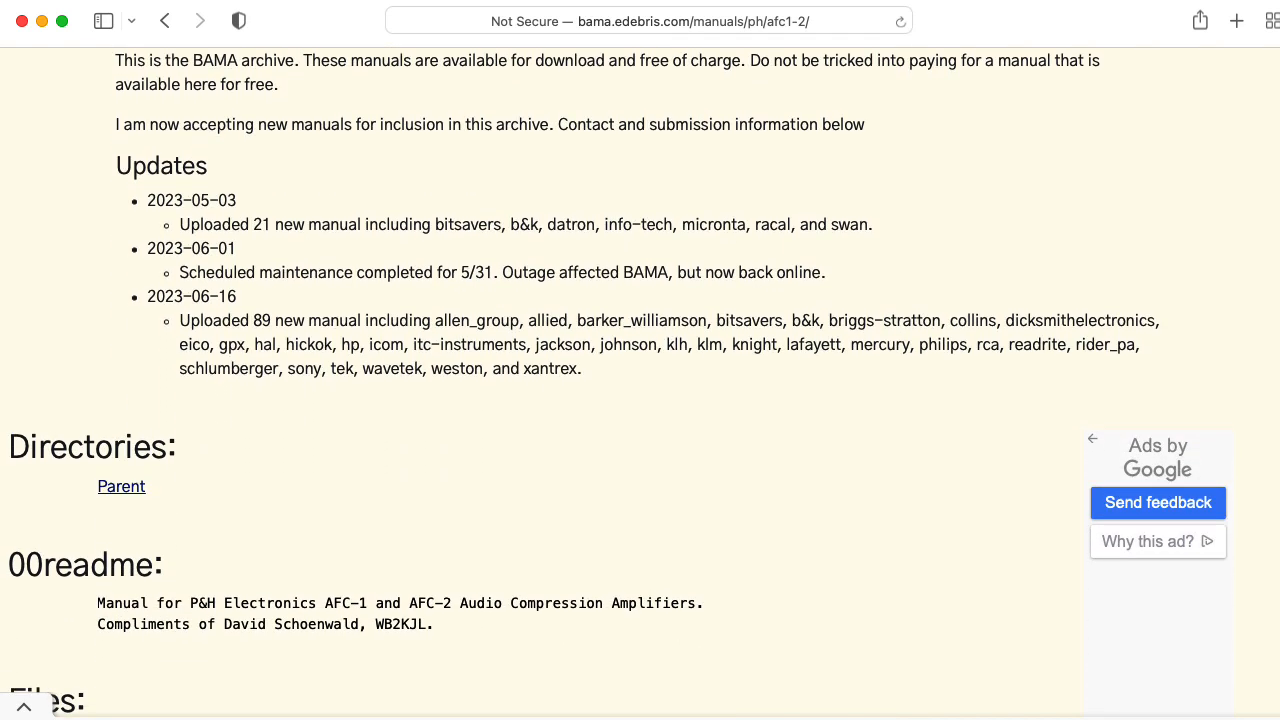
scroll("down", 3)
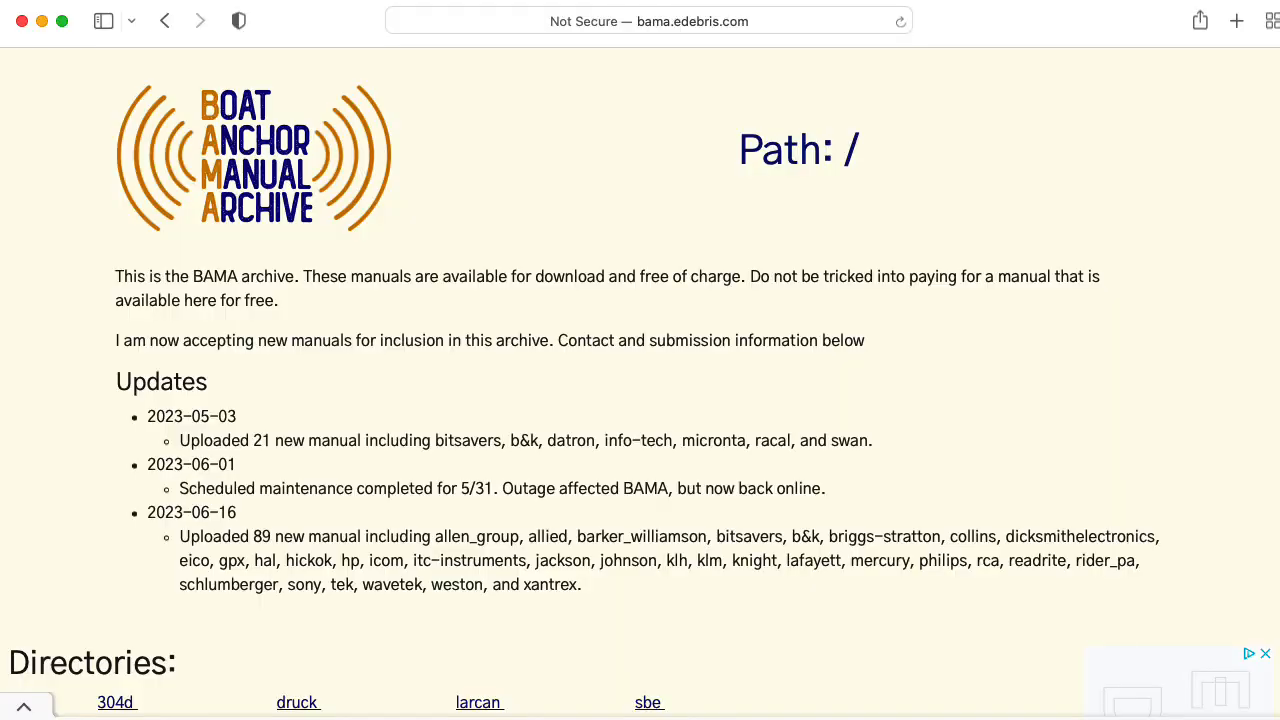
Scroll to the BAMA Viewers section, visit the DjView viewer link, then go back
scroll("down", 3)
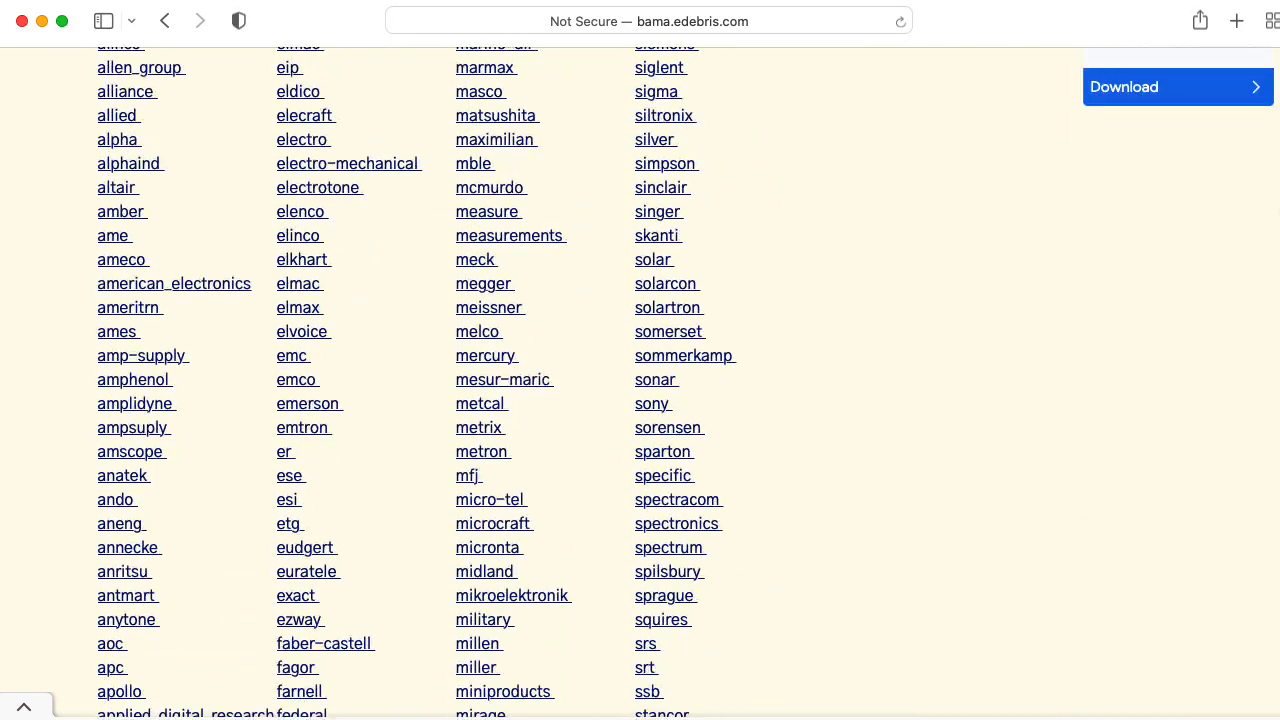
scroll("down", 3)
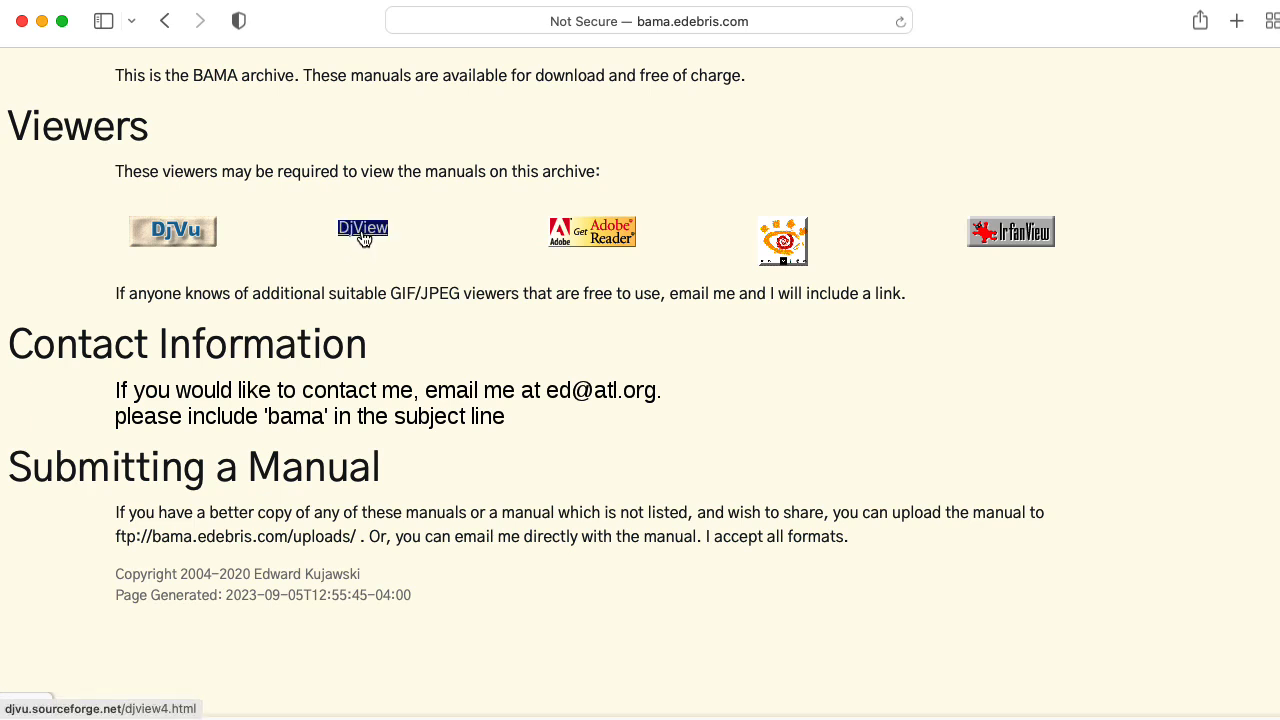
left_click(364, 228)
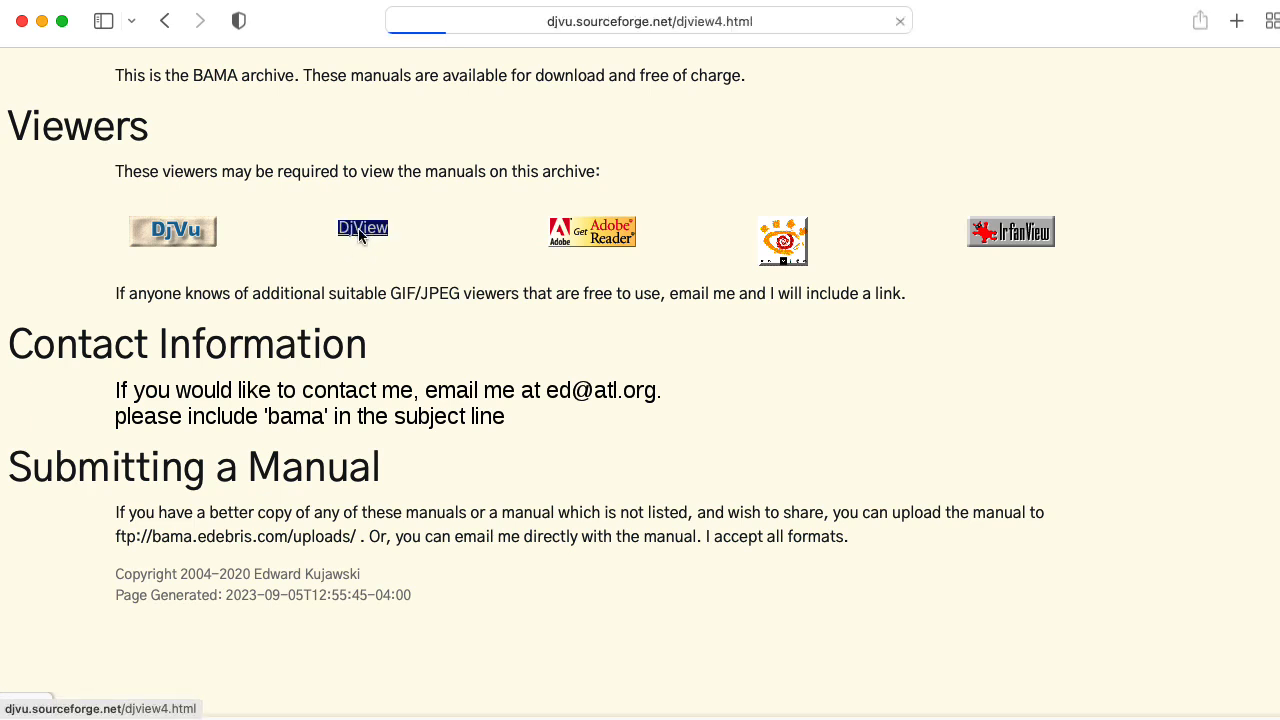
left_click(364, 228)
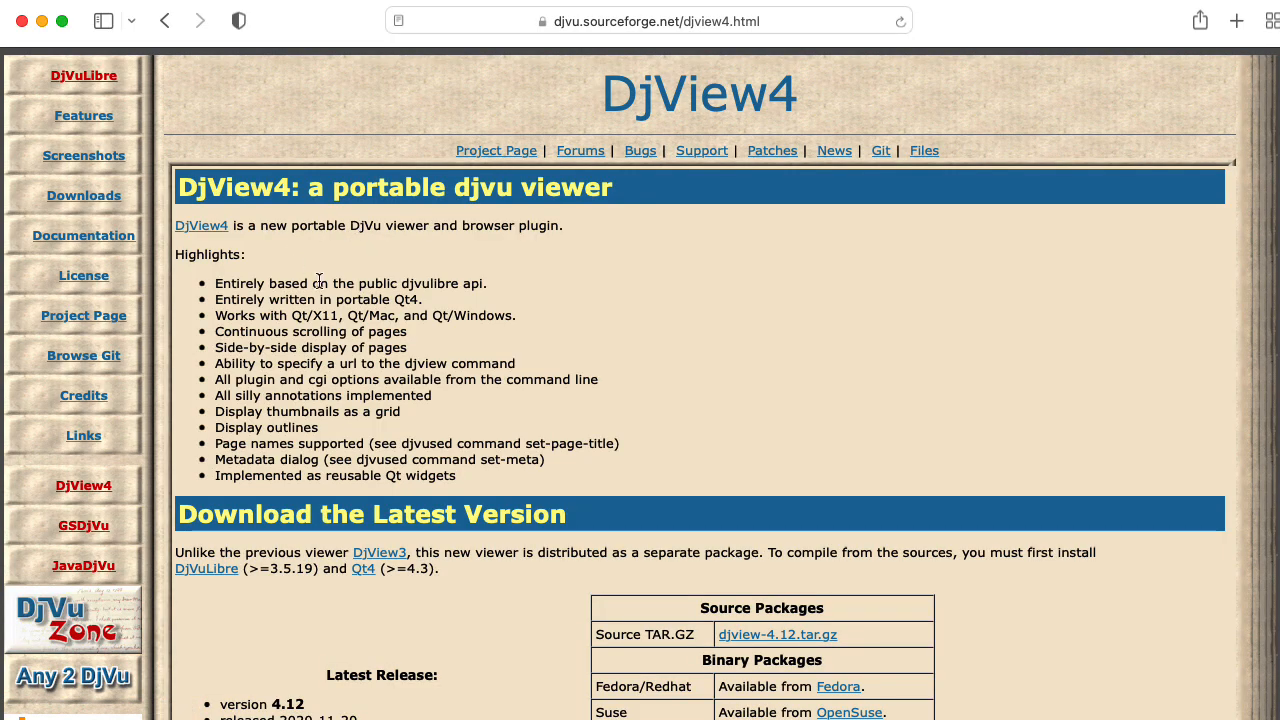
left_click(84, 196)
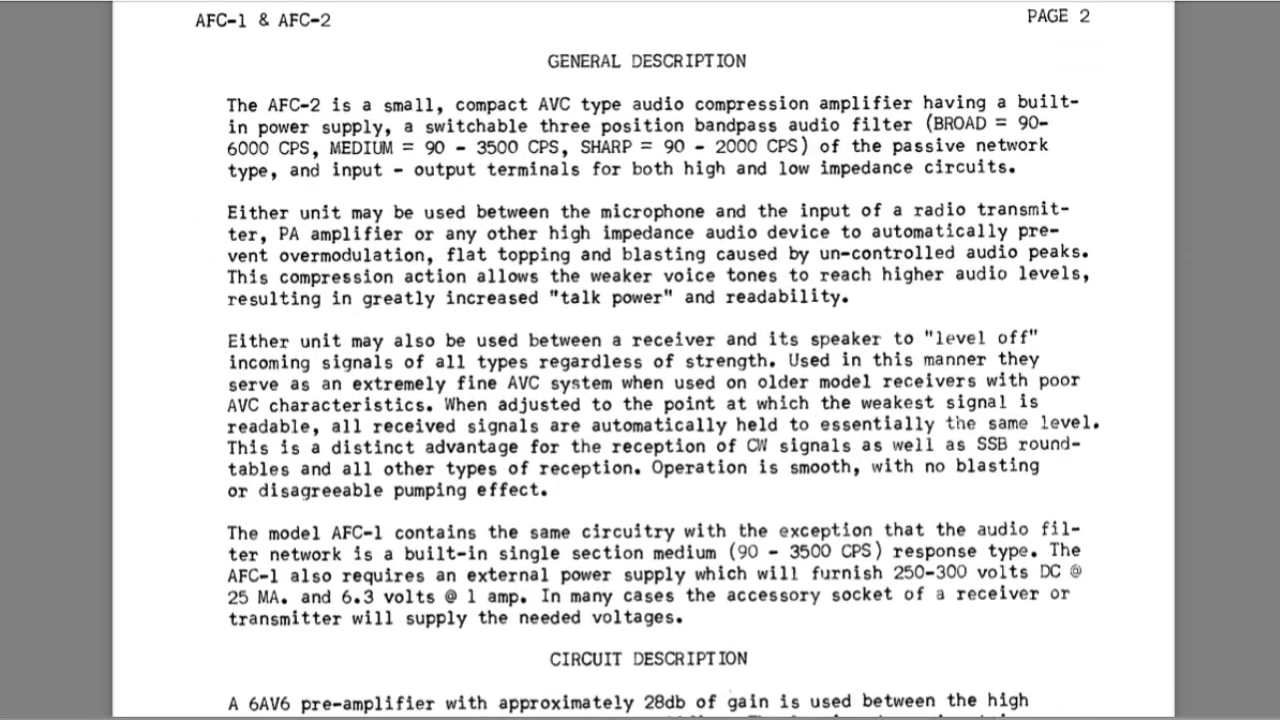
Scroll the afc1&2 manual in Preview toward the AFC-1 wiring schematic
scroll("down", 3)
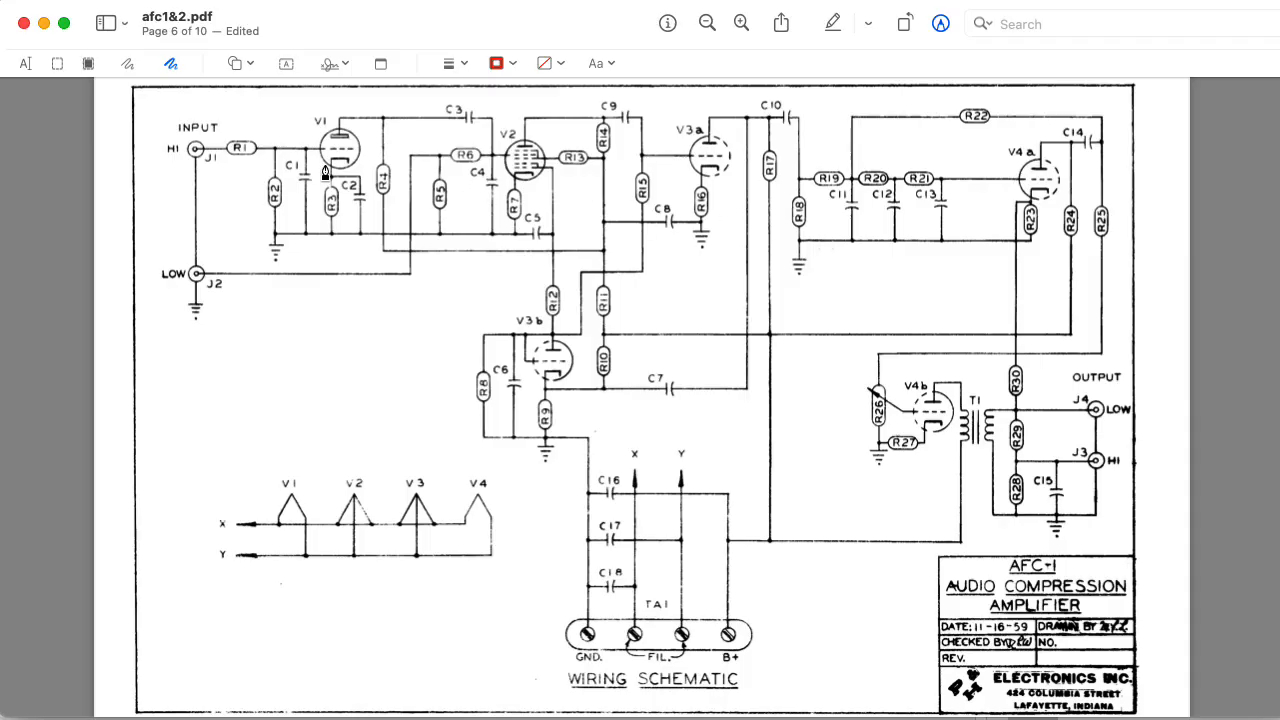
mouse_move(792, 552)
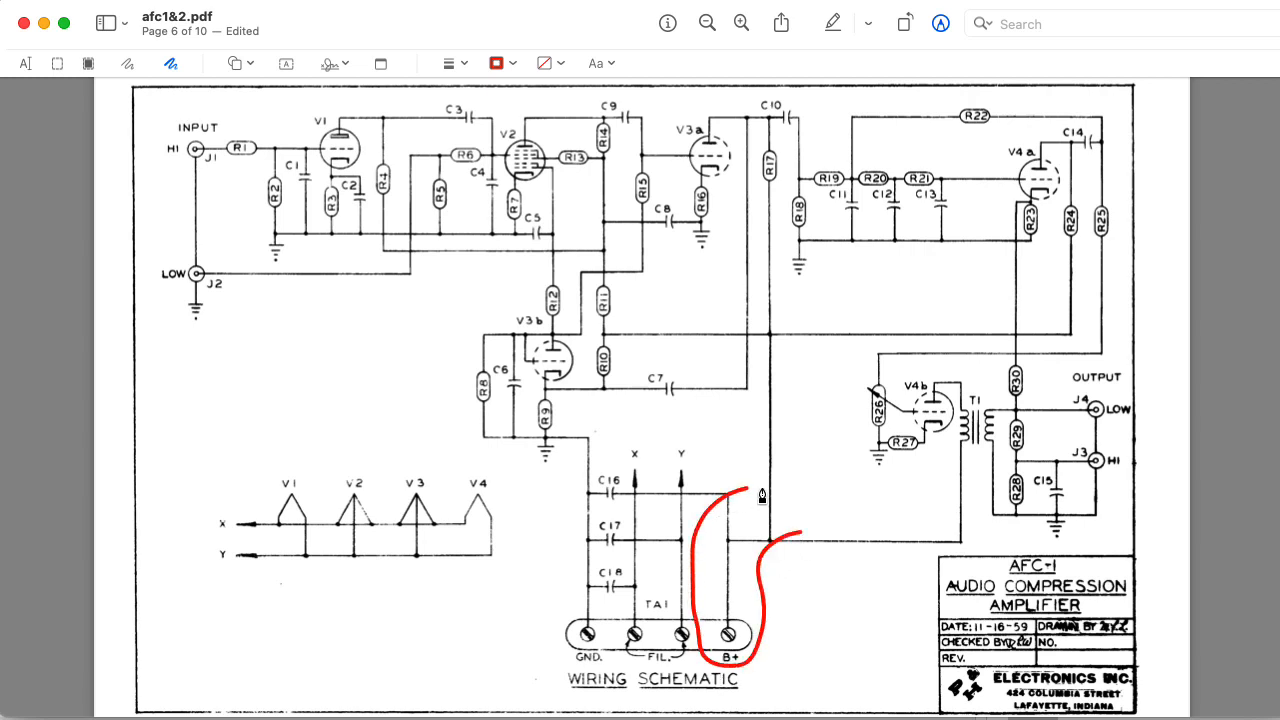
Draw a red freehand loop around the B+ terminal on the AFC-1 schematic
left_click_drag(762, 496, 816, 504)
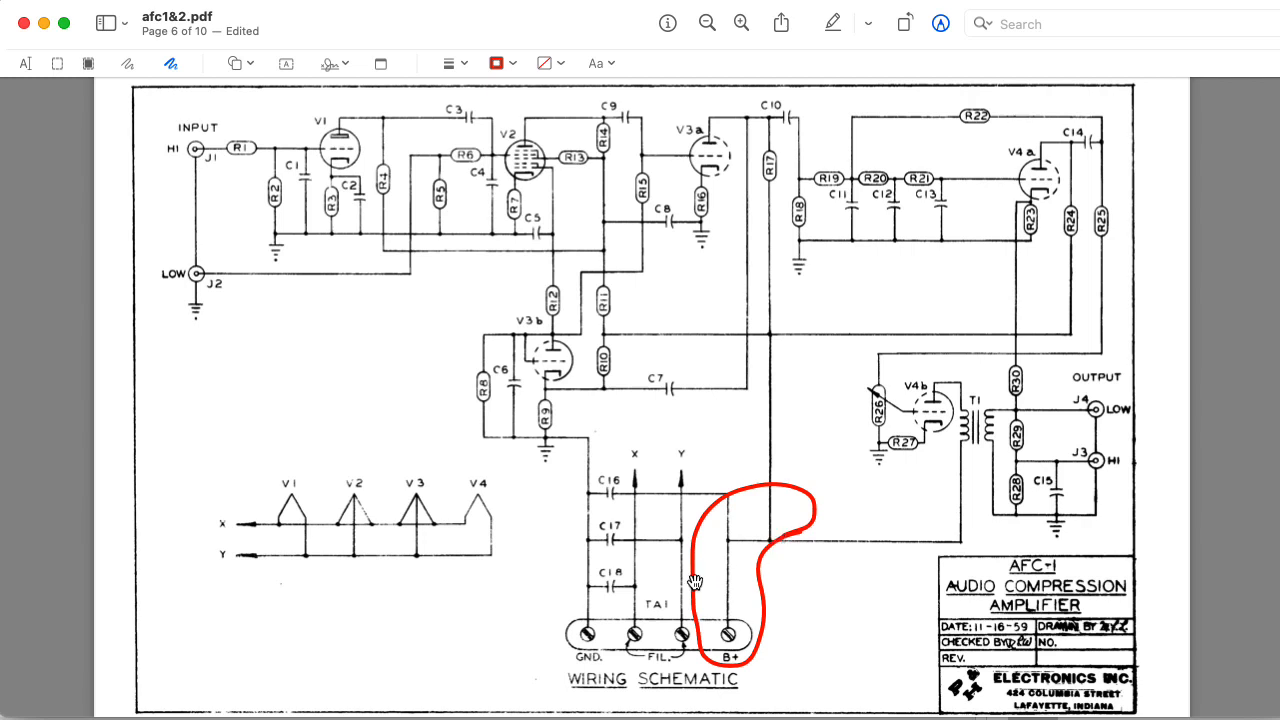
mouse_move(474, 296)
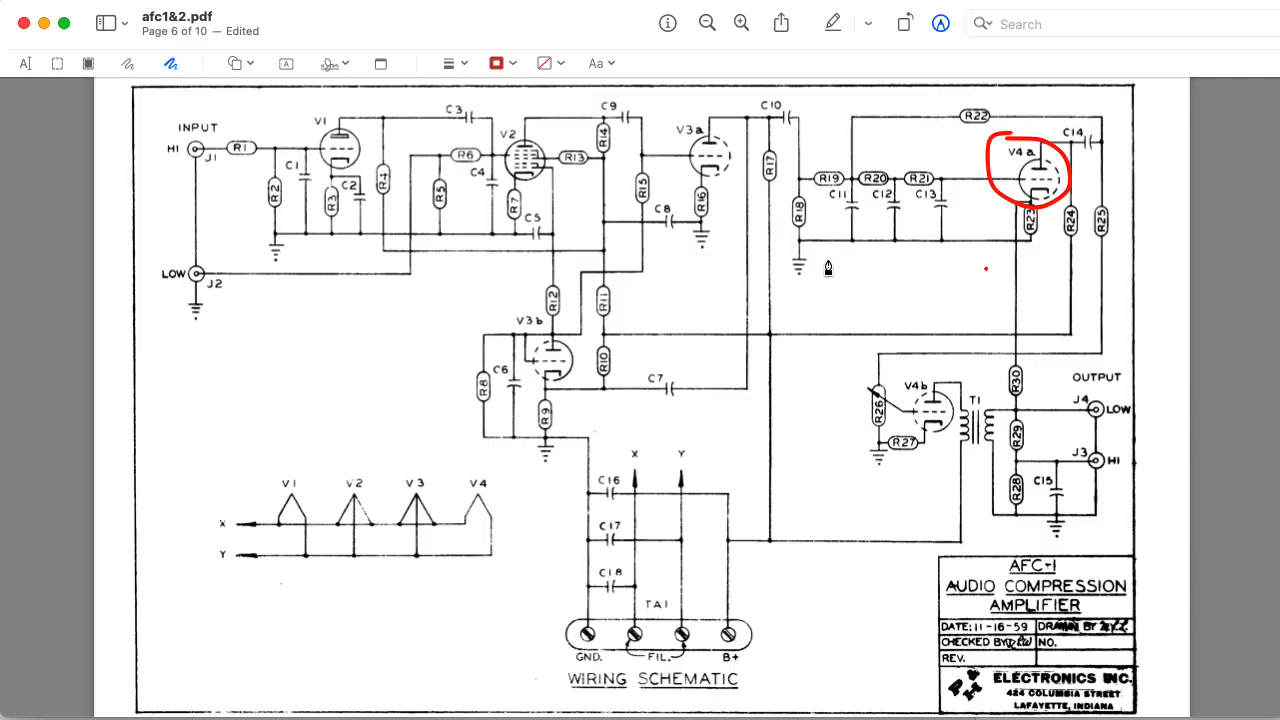
left_click_drag(828, 256, 1070, 252)
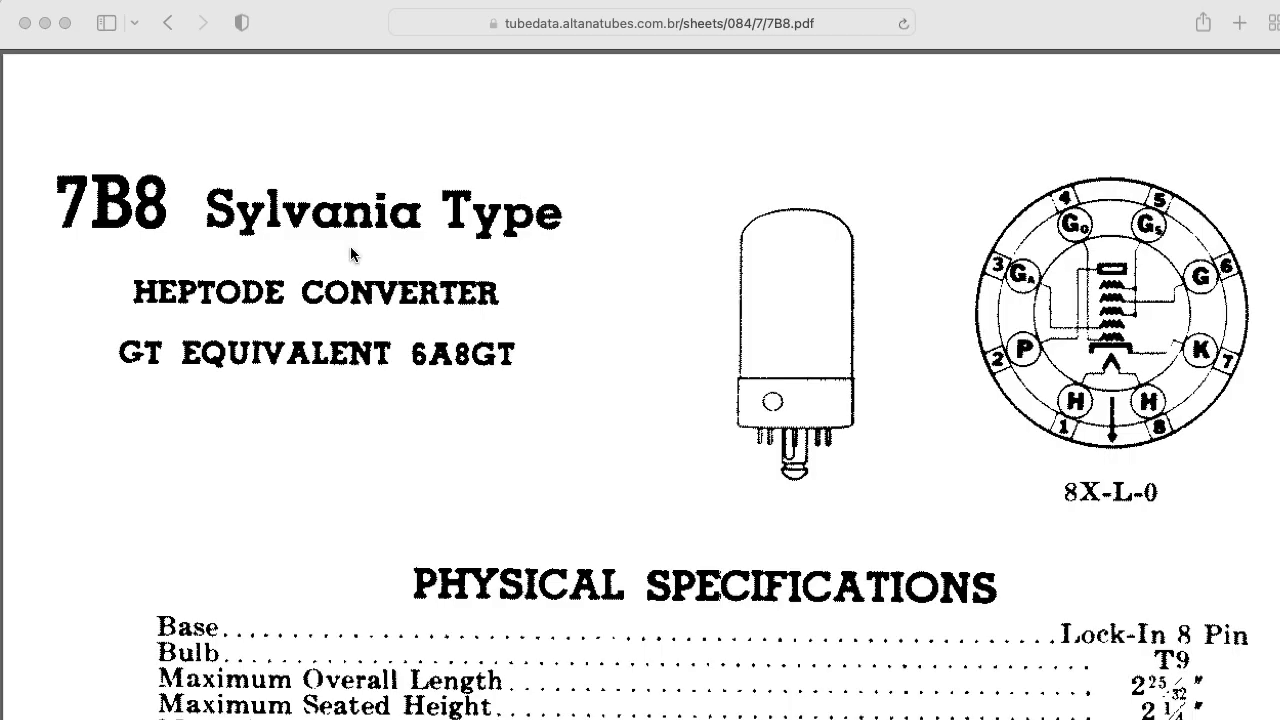
mouse_move(1020, 240)
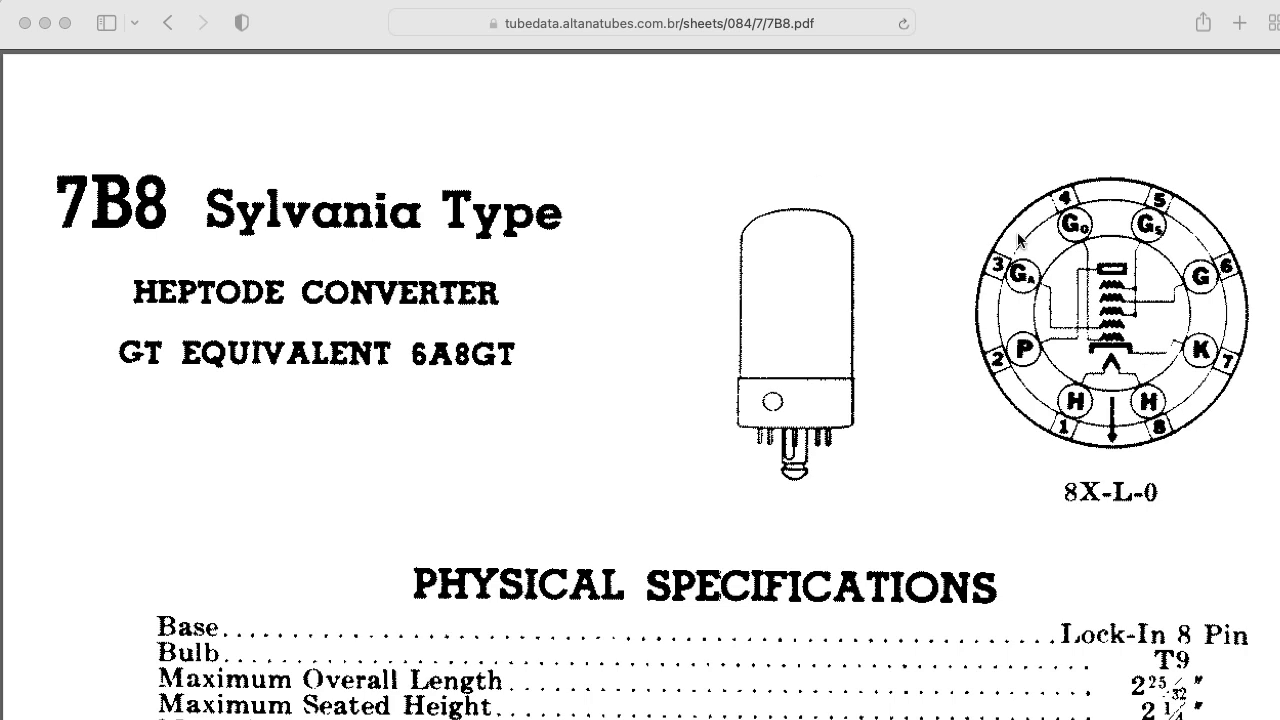
mouse_move(1128, 278)
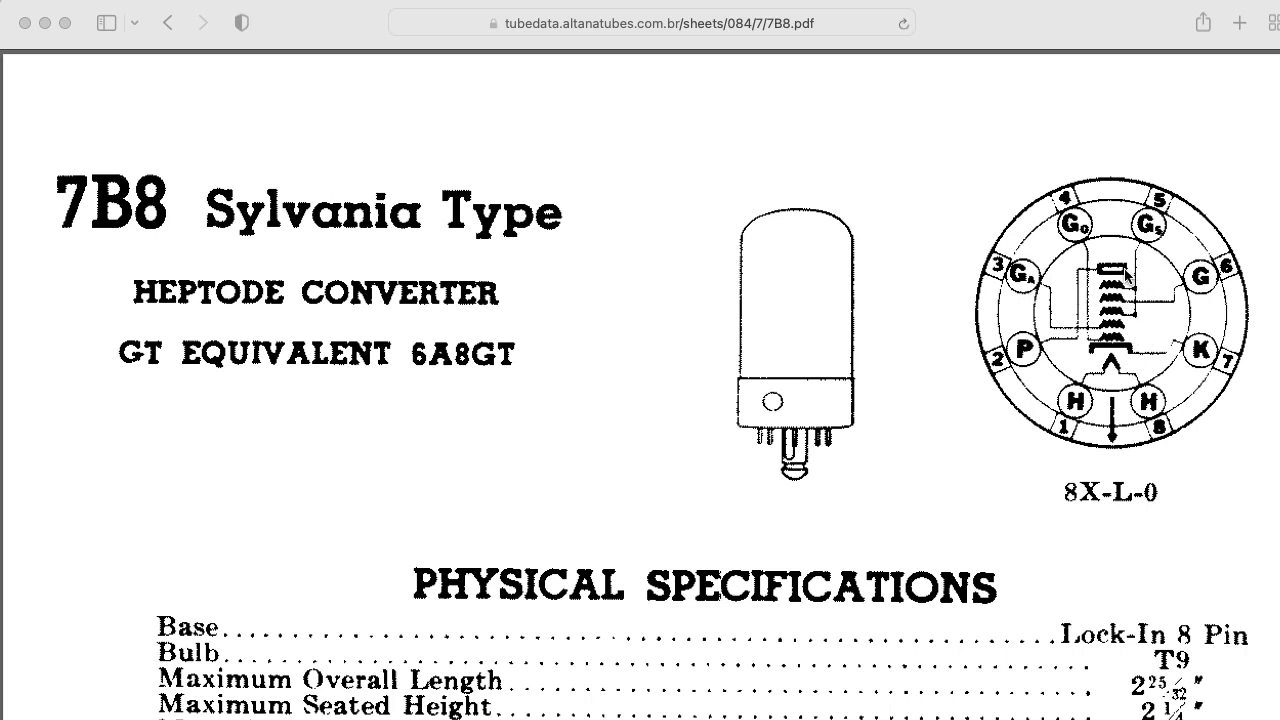
mouse_move(1132, 382)
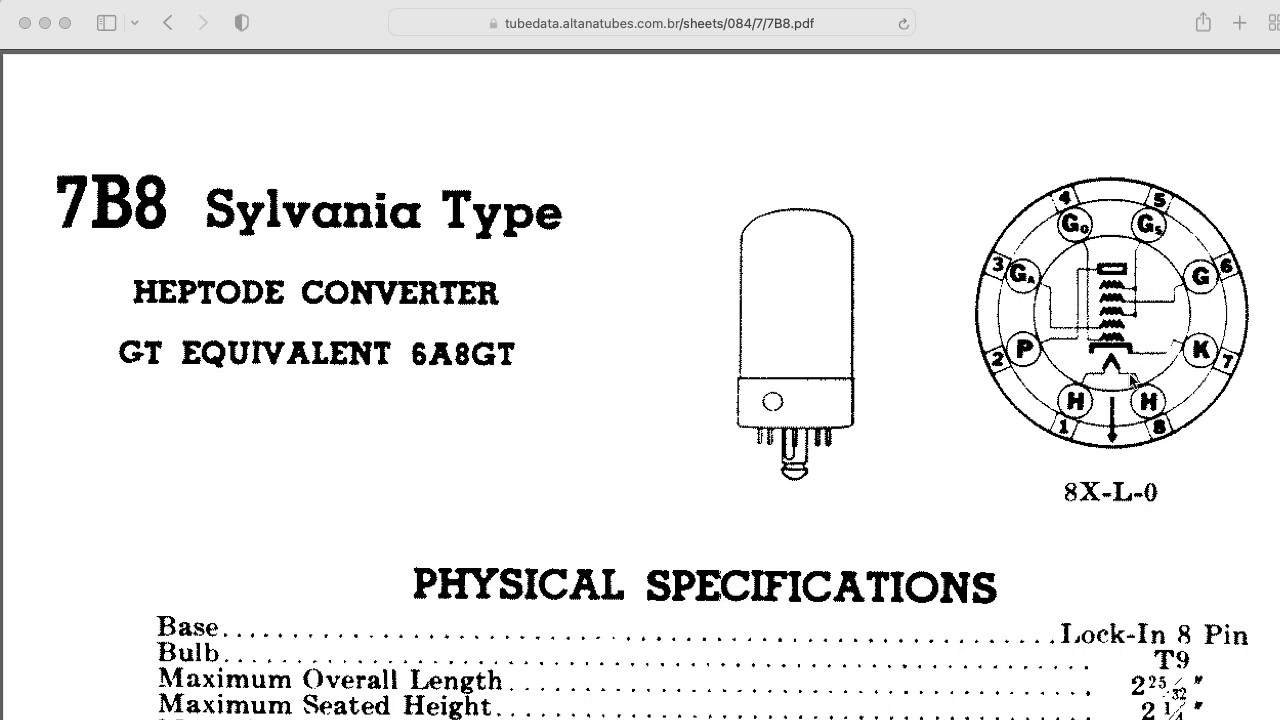
mouse_move(1136, 388)
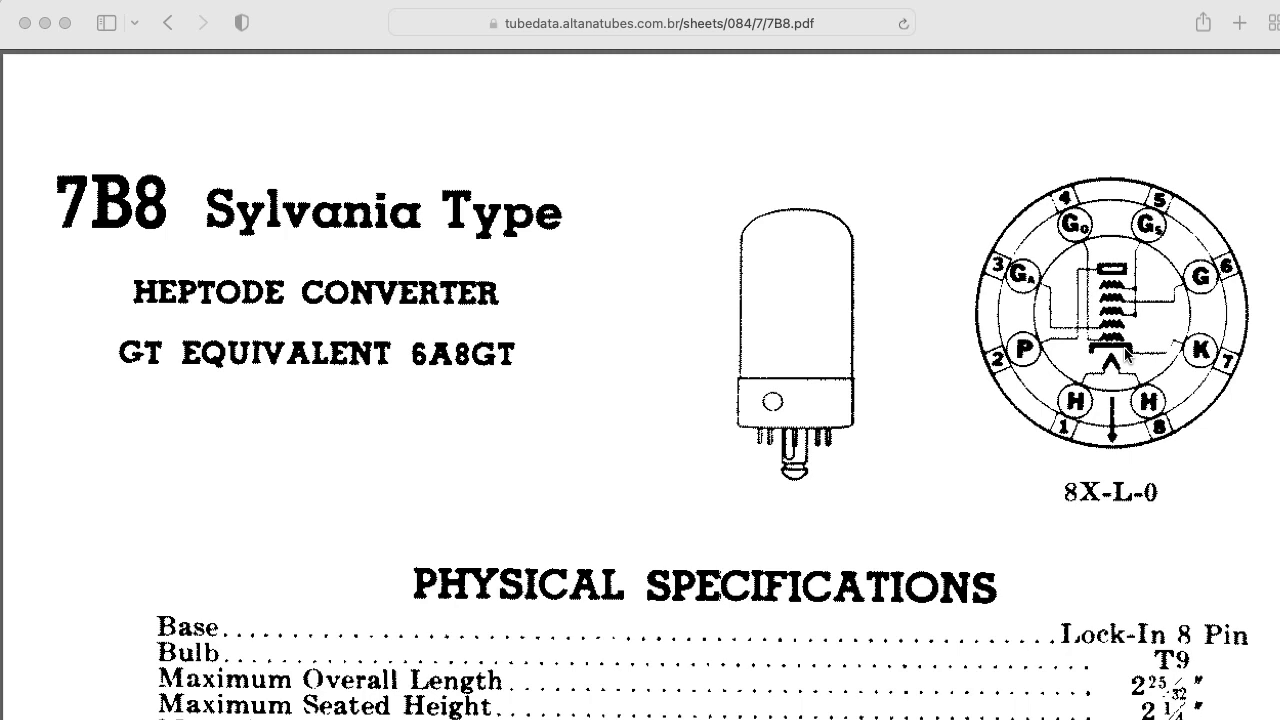
Scroll the Sylvania 7B8 datasheet down to its mounting position and ratings
scroll("down", 3)
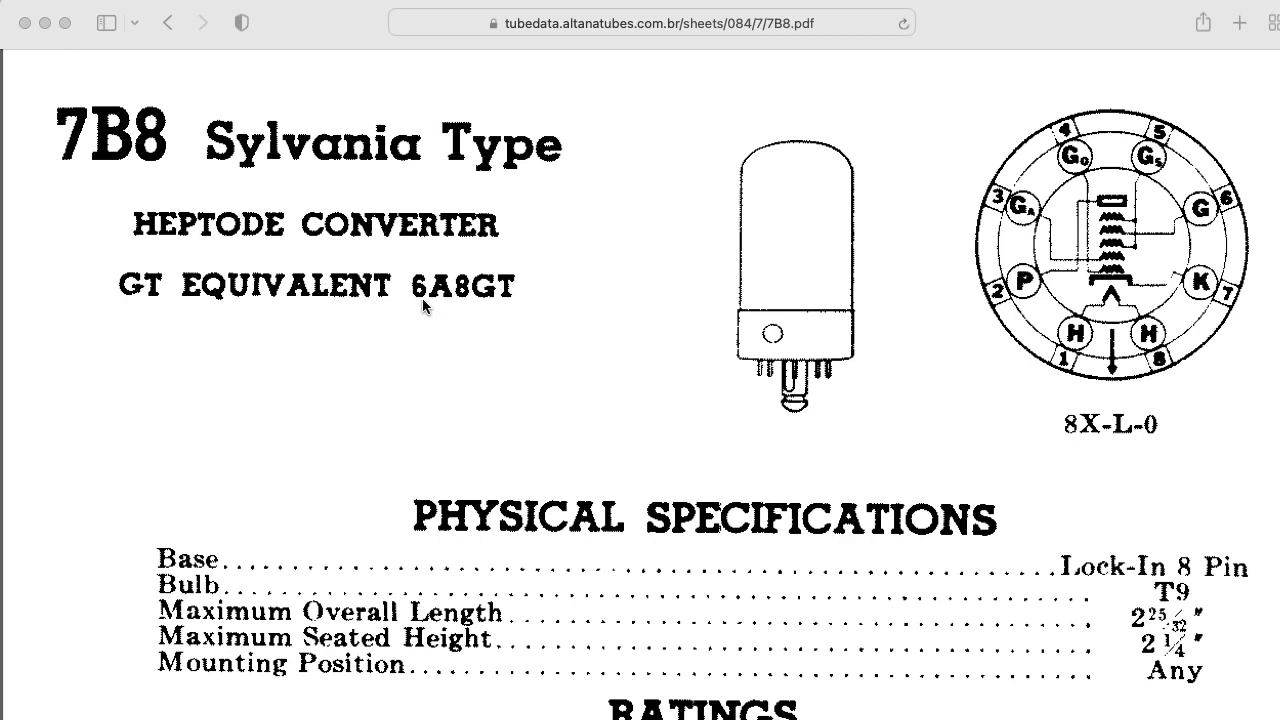
mouse_move(556, 312)
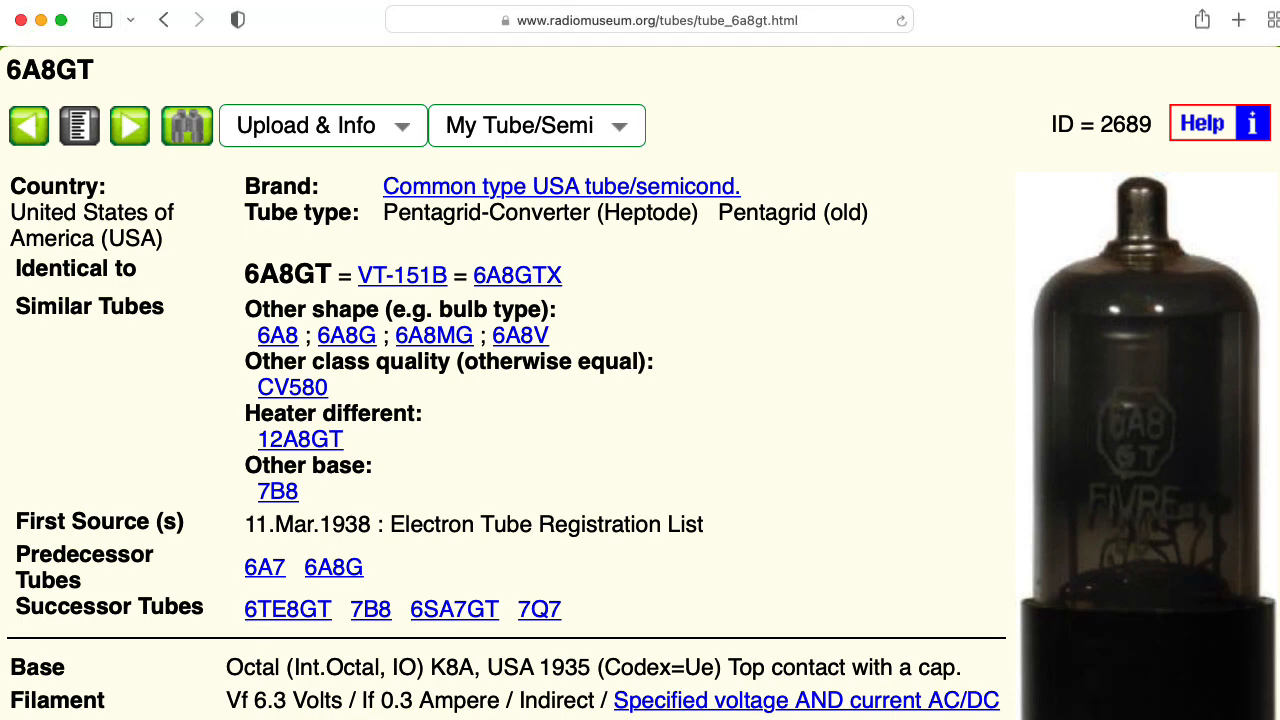
Scroll the Radiomuseum 6A8GT page down to its pentagrid converter circuit schematic
scroll("down", 3)
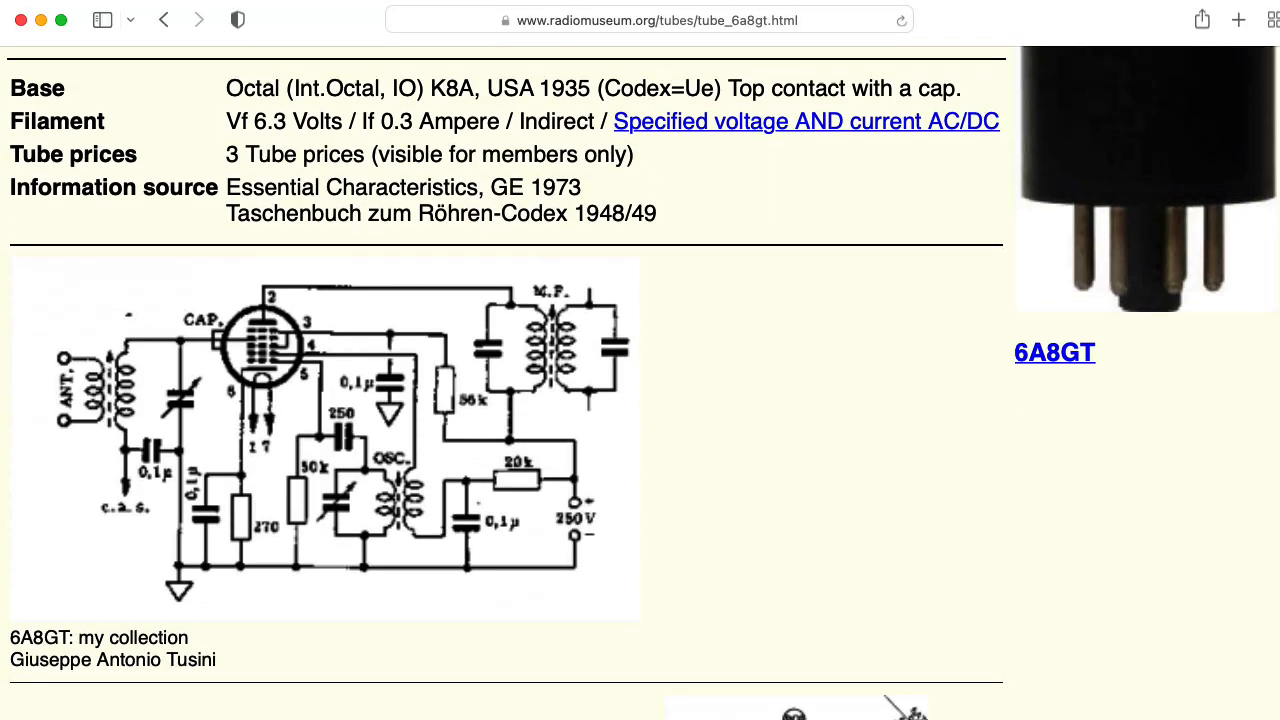
scroll("down", 3)
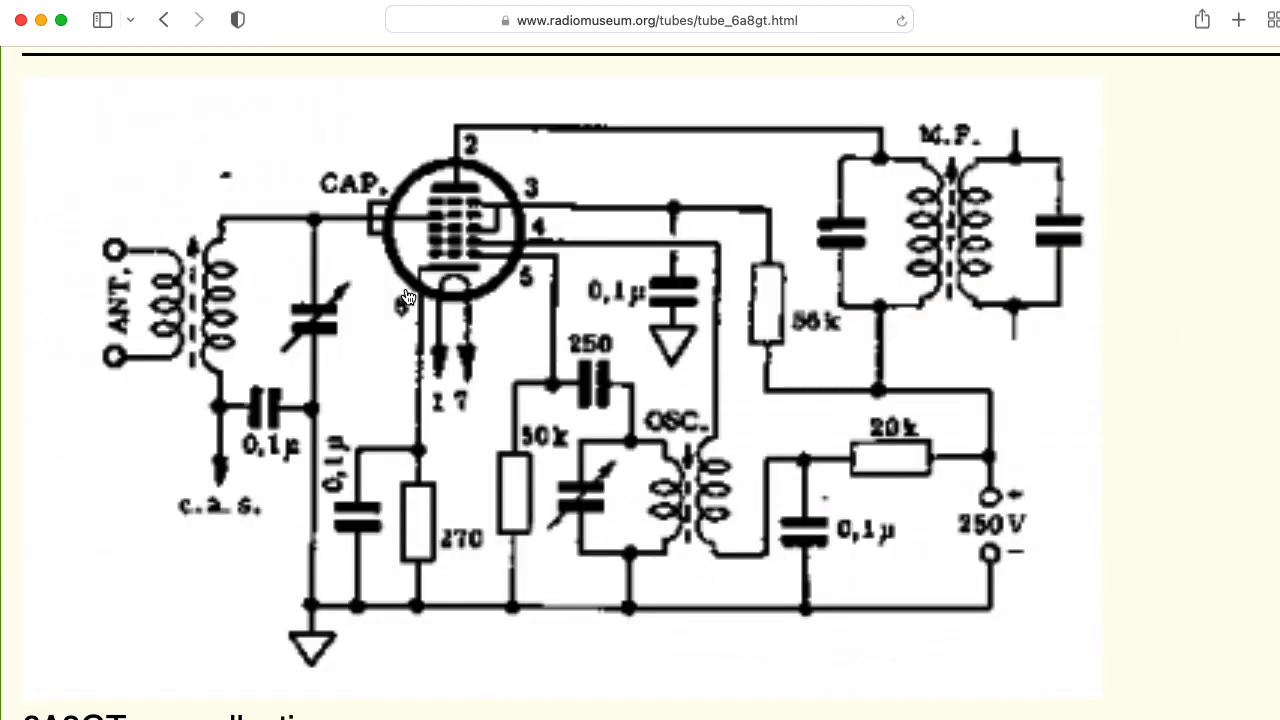
mouse_move(352, 232)
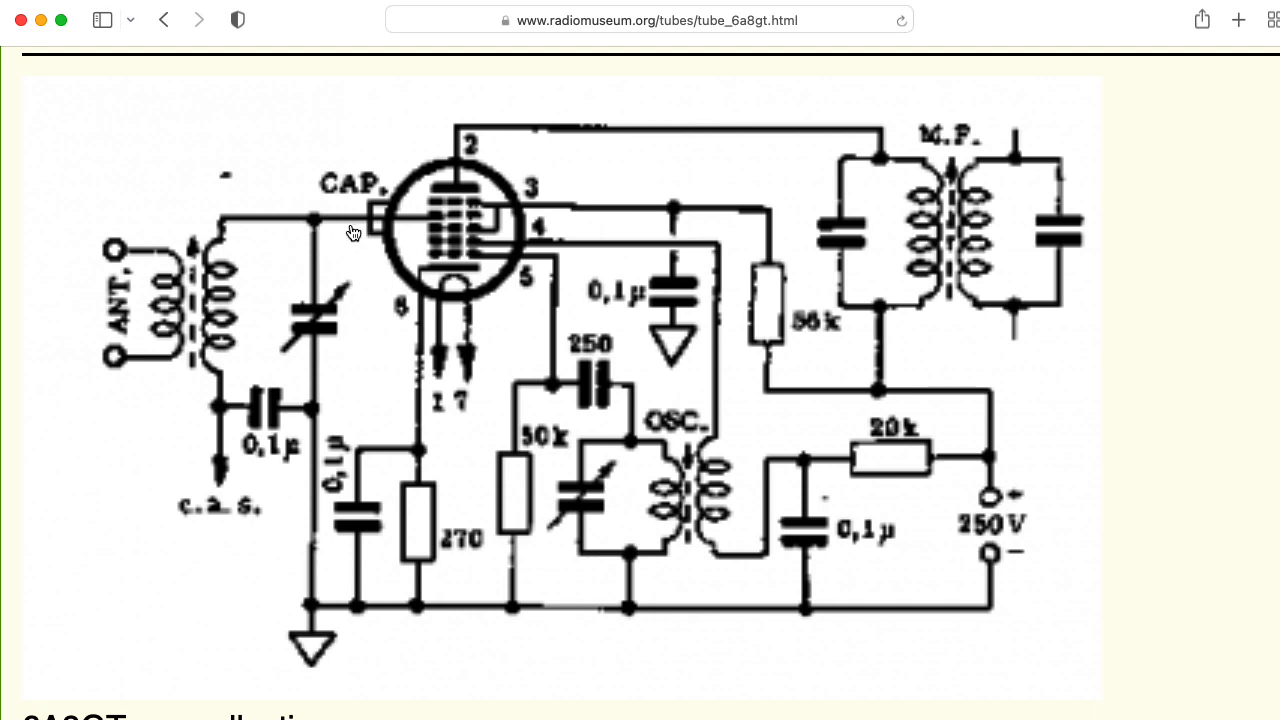
mouse_move(344, 228)
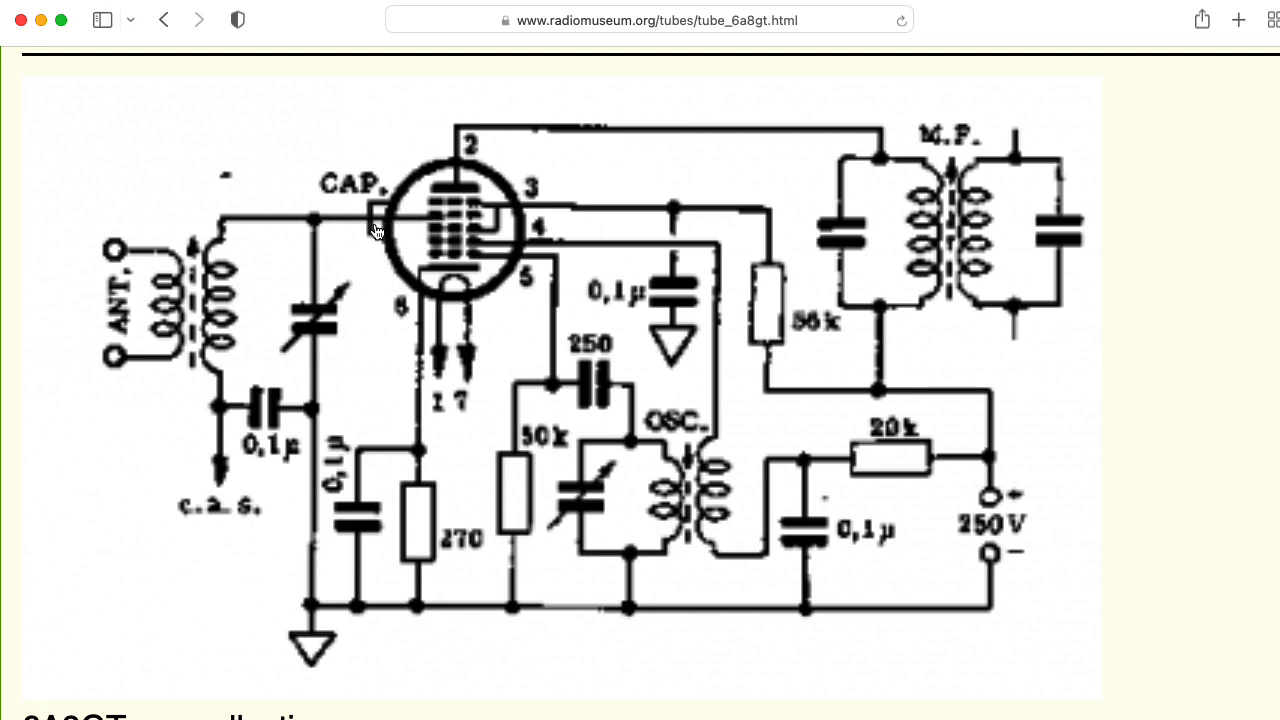
mouse_move(548, 232)
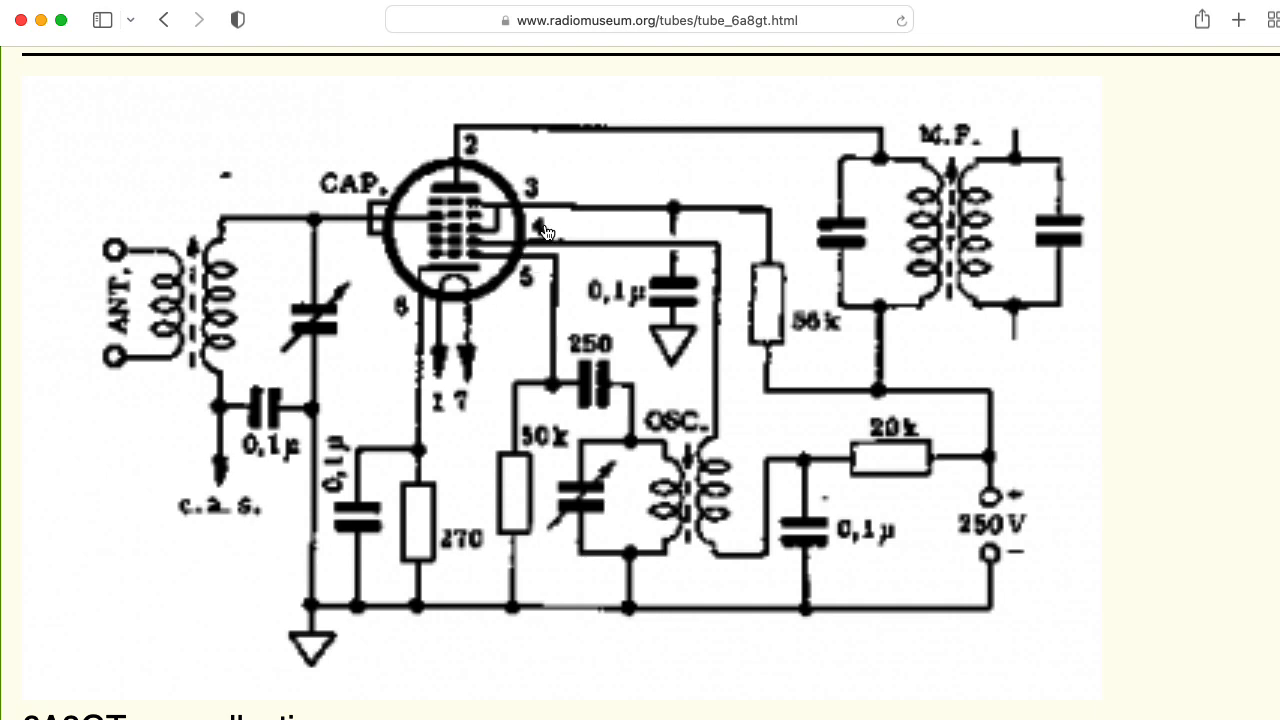
mouse_move(538, 276)
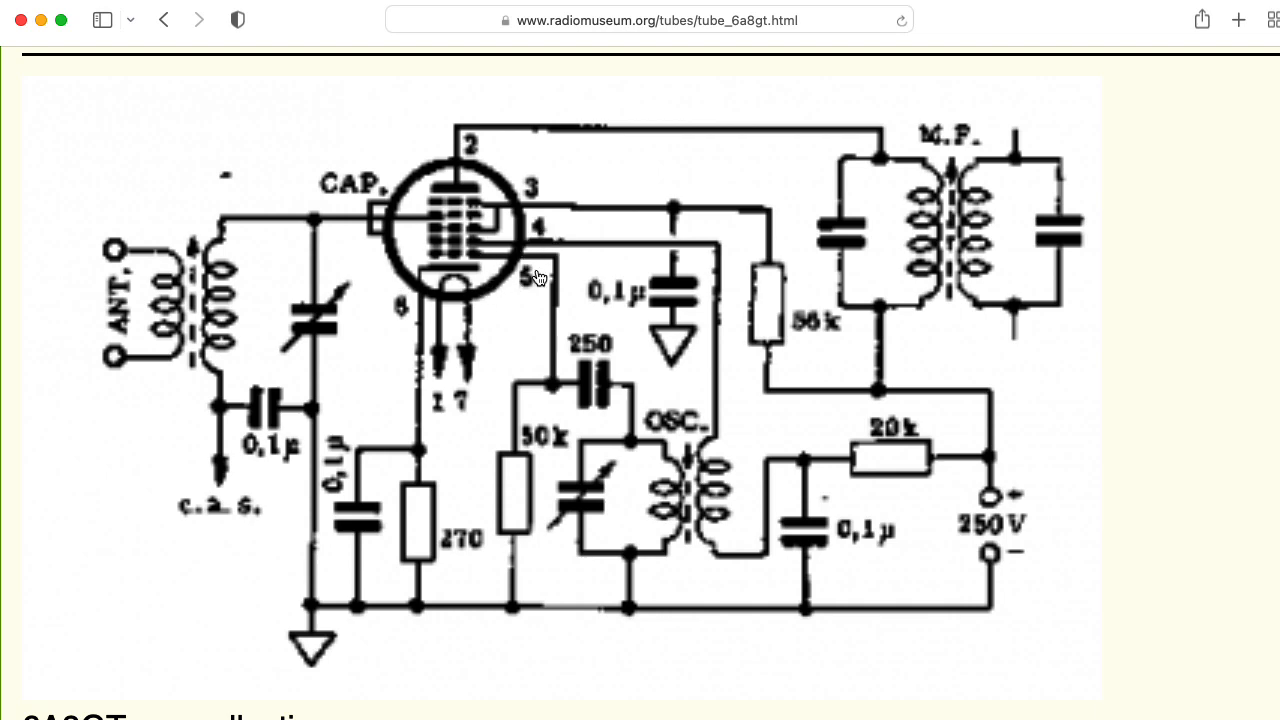
mouse_move(570, 342)
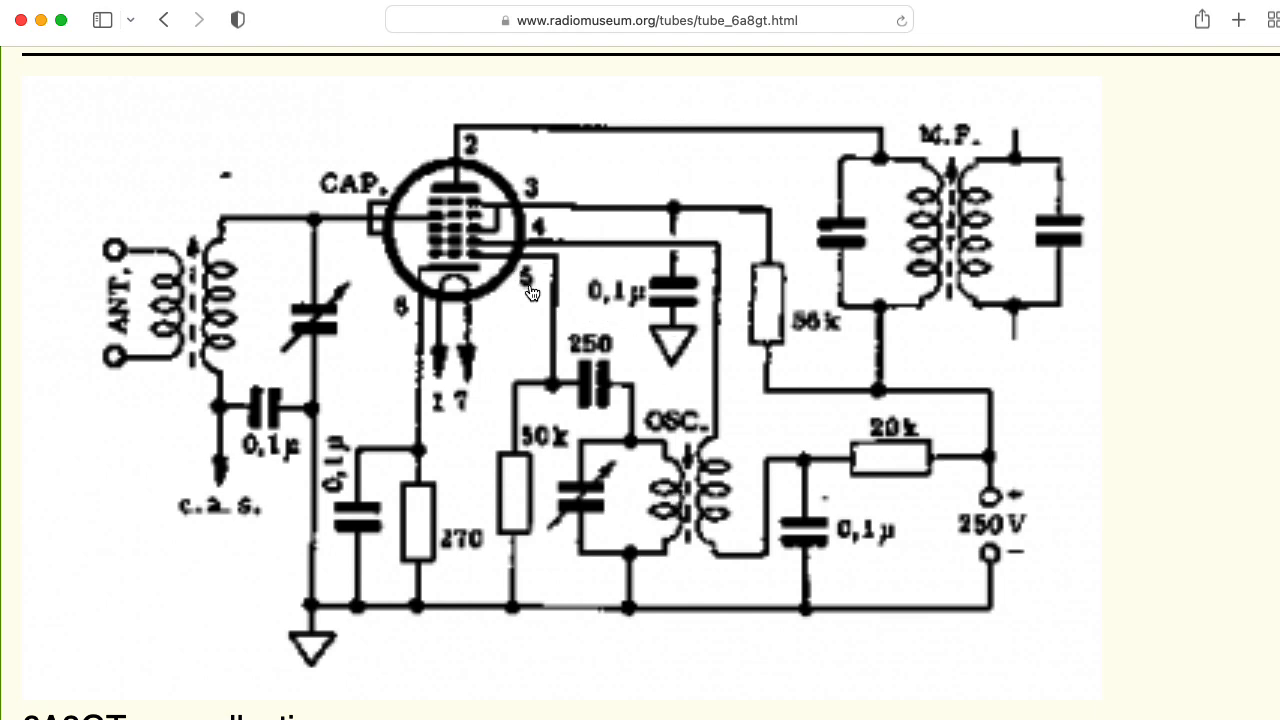
mouse_move(628, 430)
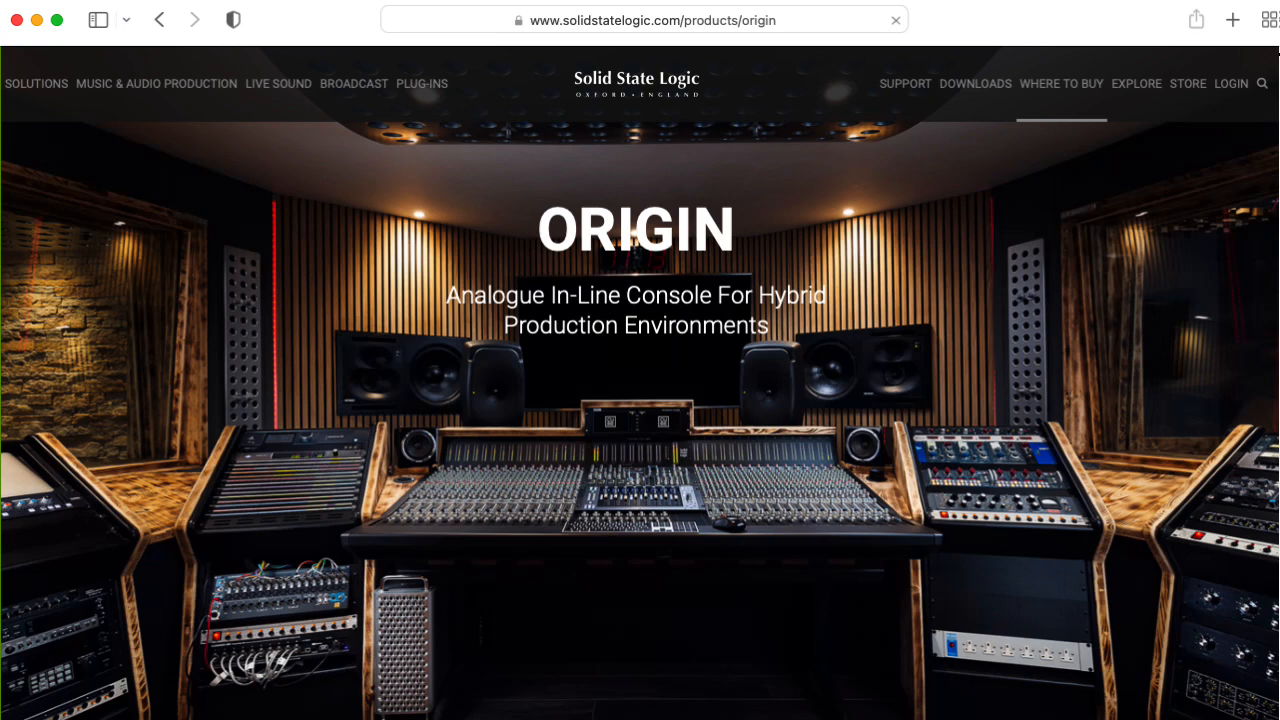
Switch to the Wikipedia Frequency mixer tab in Safari
left_click(644, 20)
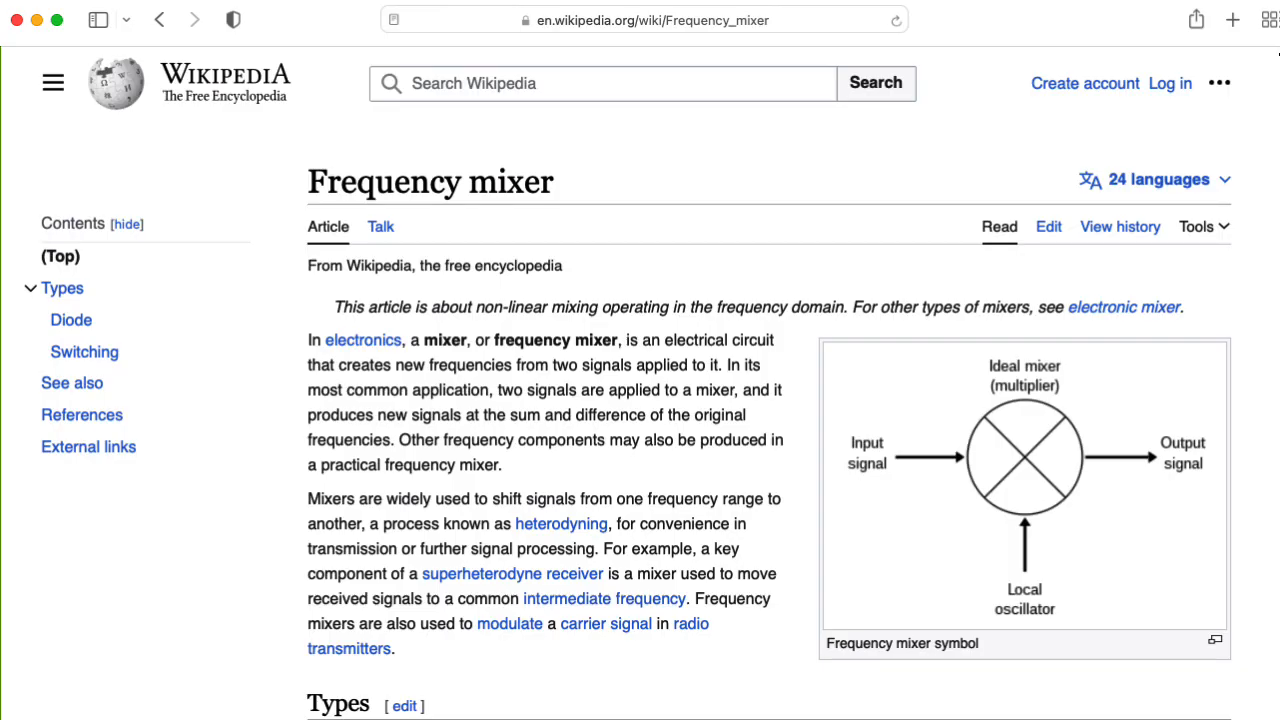